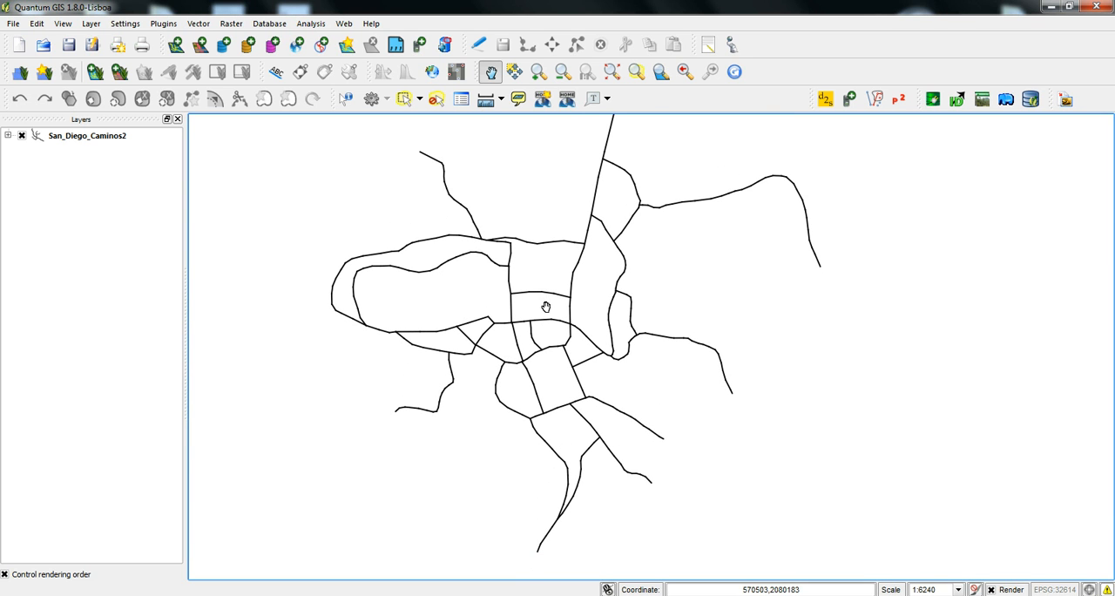
Pan the San_Diego_Caminos2 roads map slightly before starting the Georeferencer
{"action": "left_click_drag", "start_coordinate": [547, 306], "coordinate": [572, 275]}
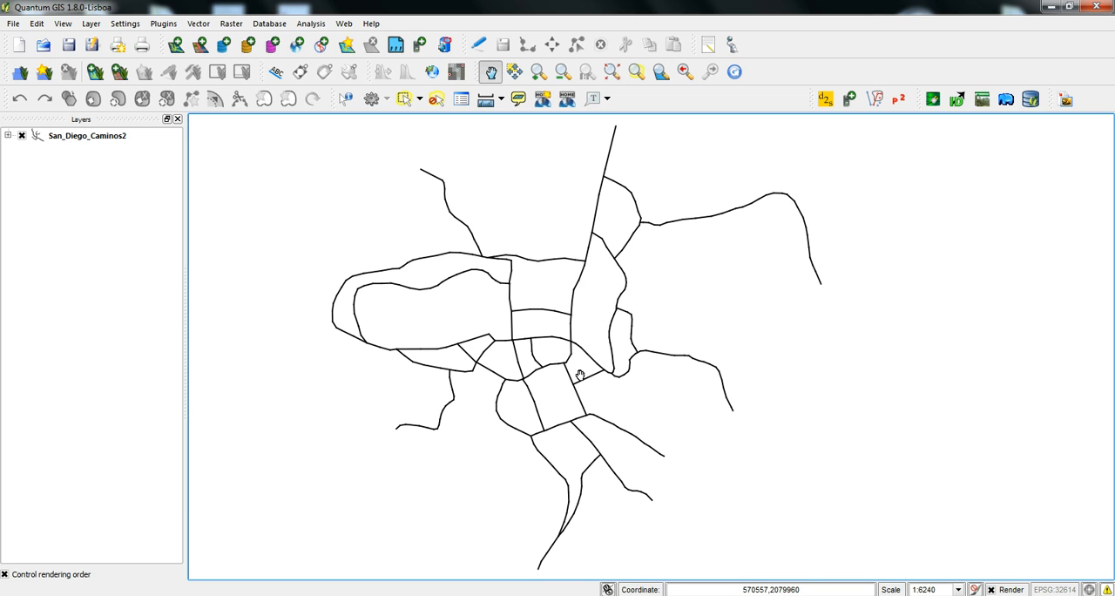
{"action": "mouse_move", "coordinate": [471, 254]}
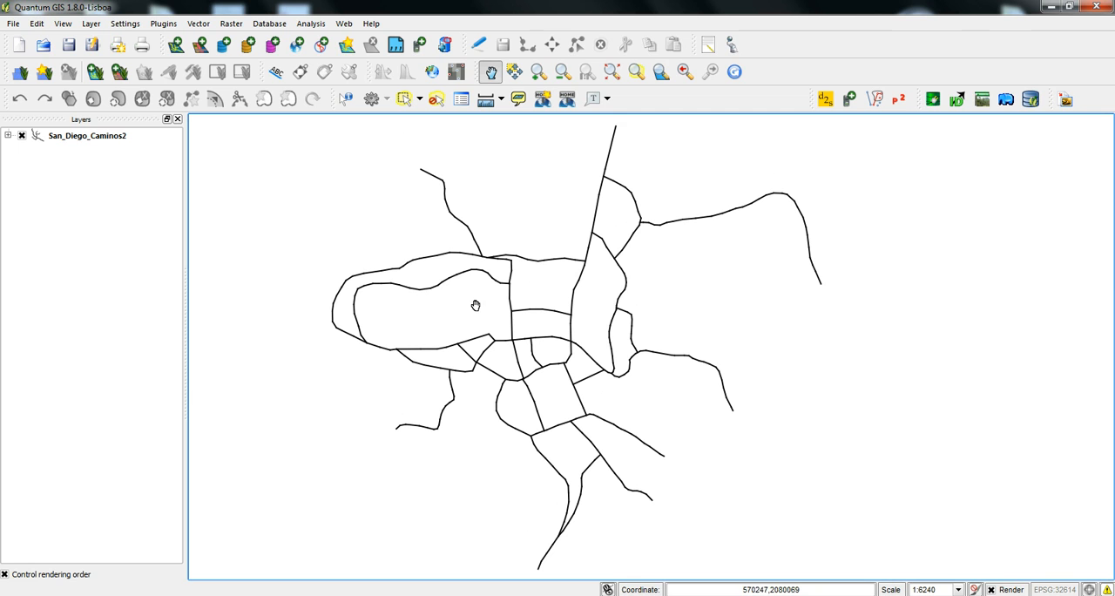
{"action": "mouse_move", "coordinate": [550, 214]}
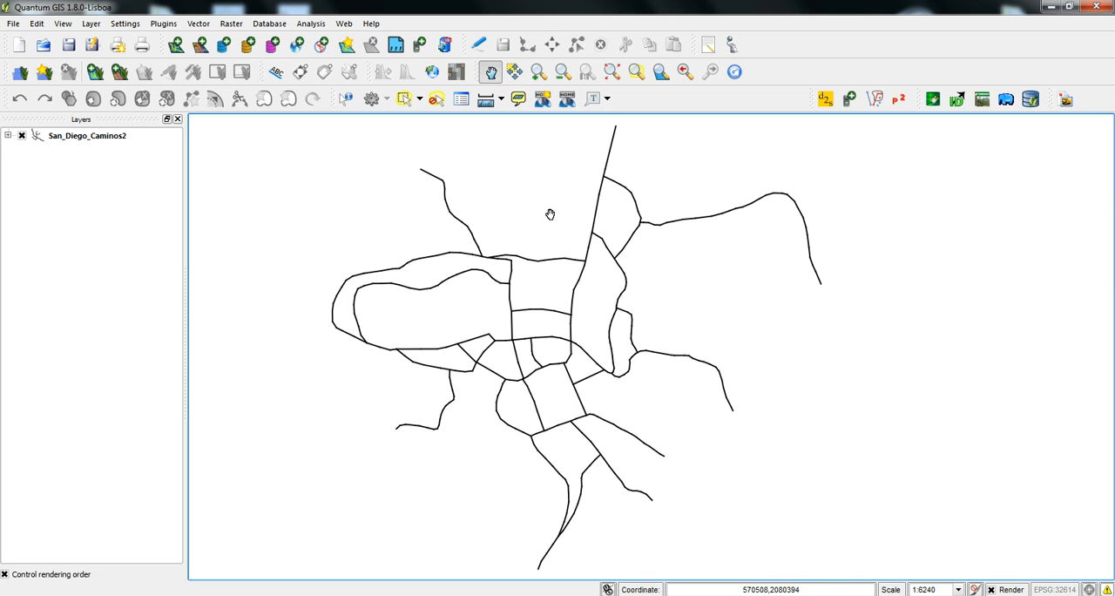
{"action": "mouse_move", "coordinate": [596, 256]}
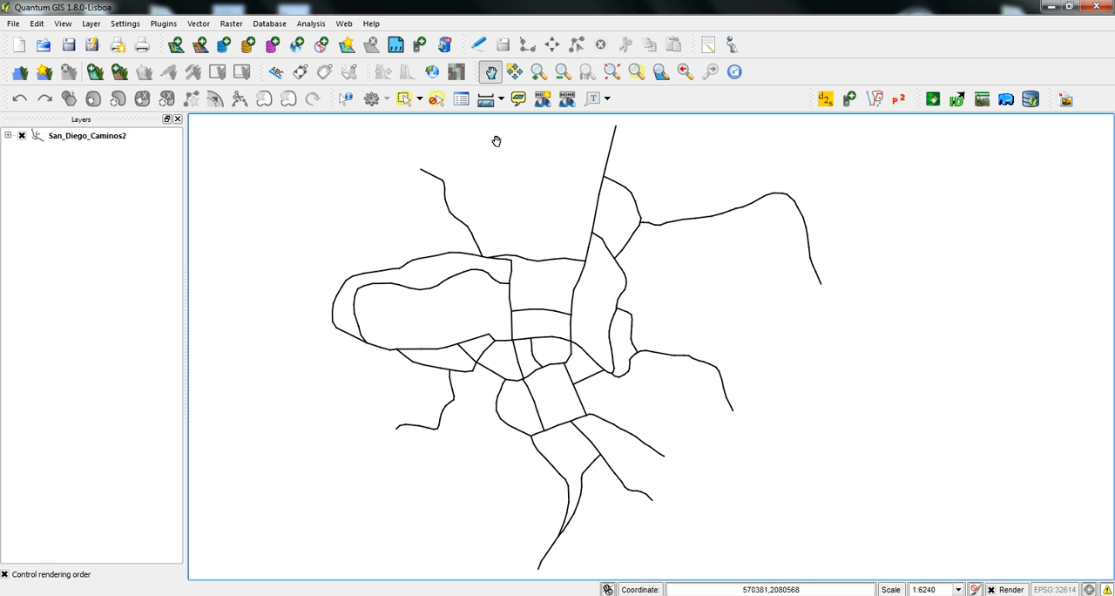
{"action": "mouse_move", "coordinate": [429, 71]}
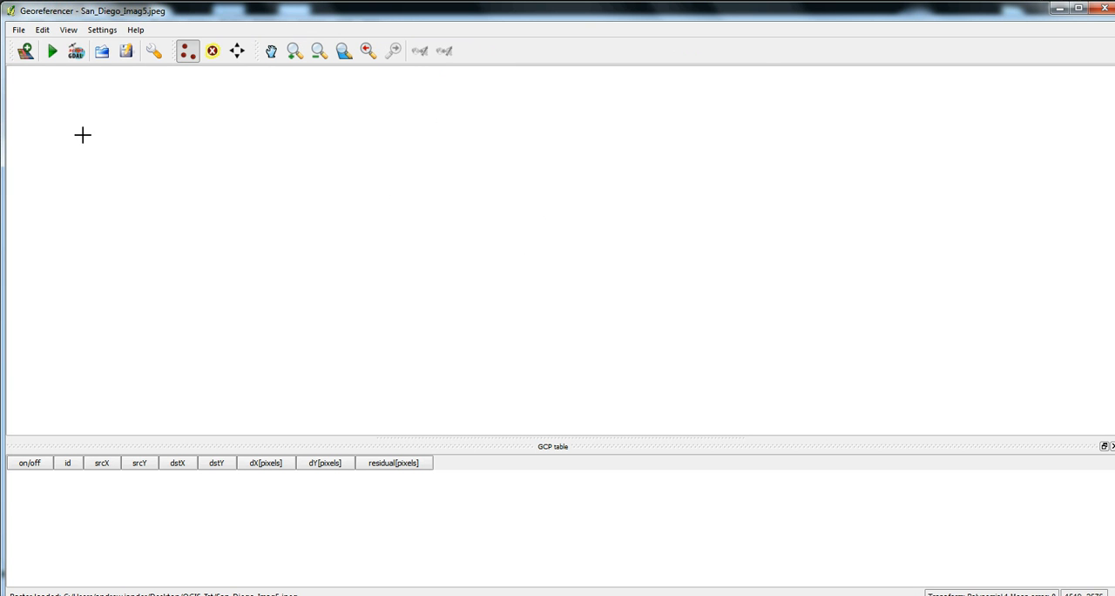
Select San_Diego_Imag5.jpeg in the Georeferencer's open-raster file chooser
{"action": "left_click", "coordinate": [22, 54]}
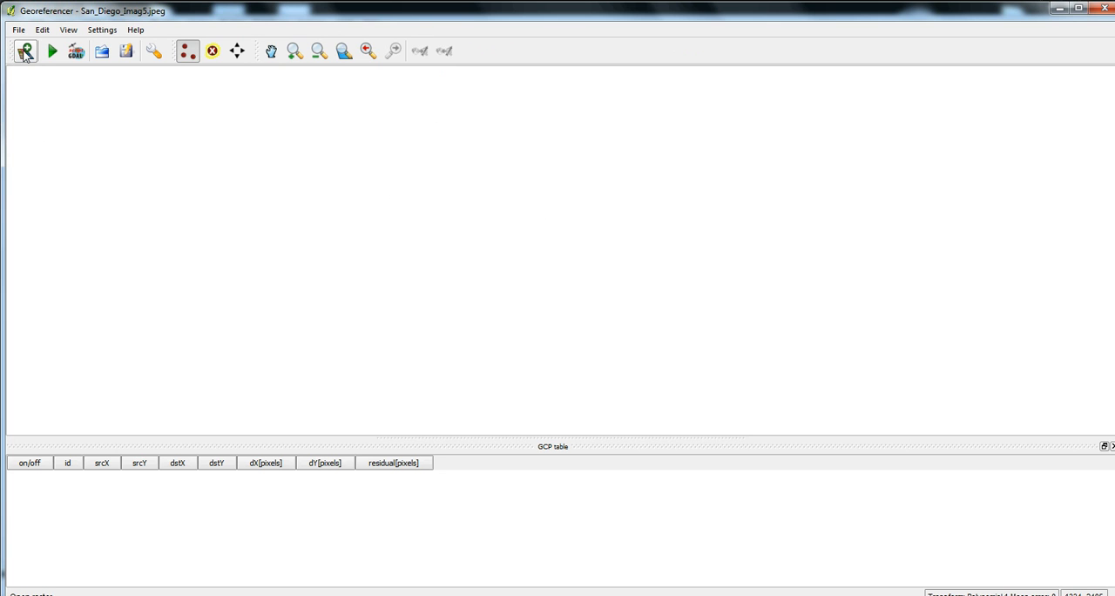
{"action": "left_click", "coordinate": [26, 49]}
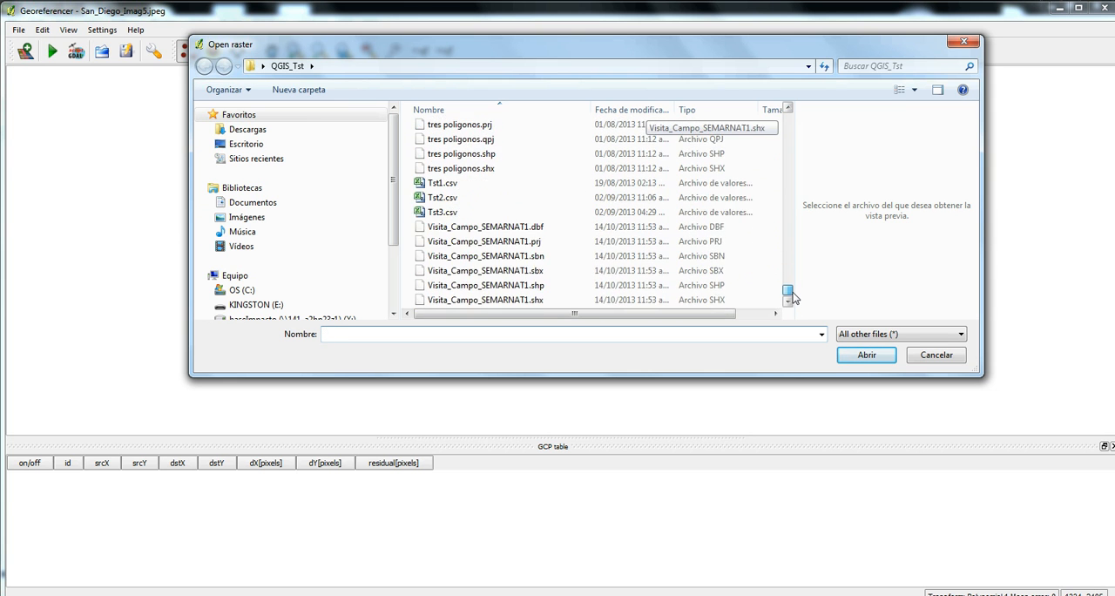
{"action": "left_click_drag", "start_coordinate": [788, 289], "coordinate": [788, 282]}
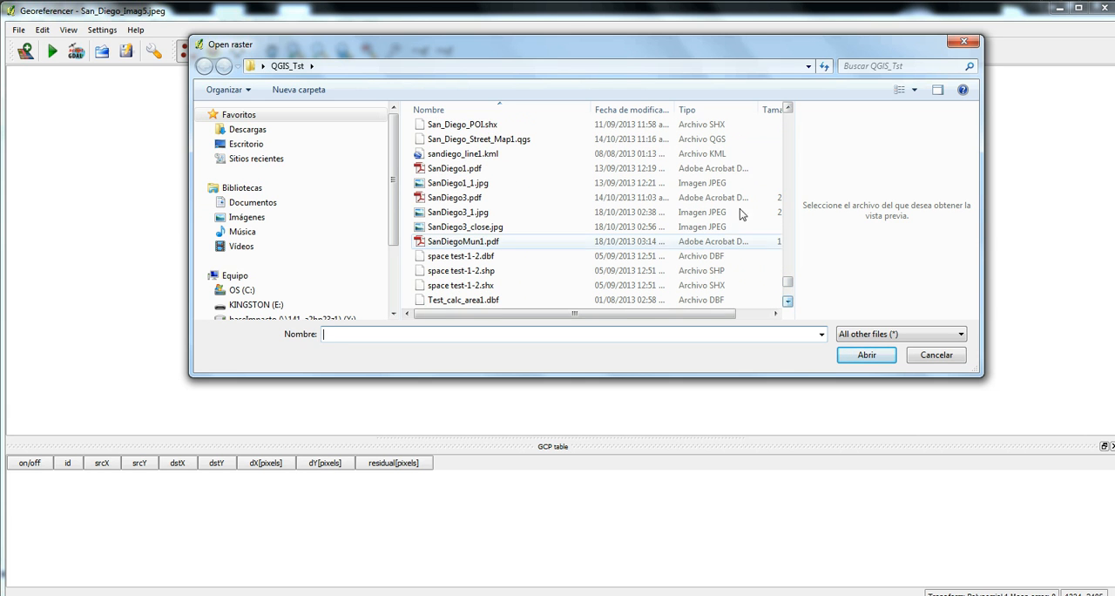
{"action": "scroll", "scroll_direction": "down", "scroll_amount": 3}
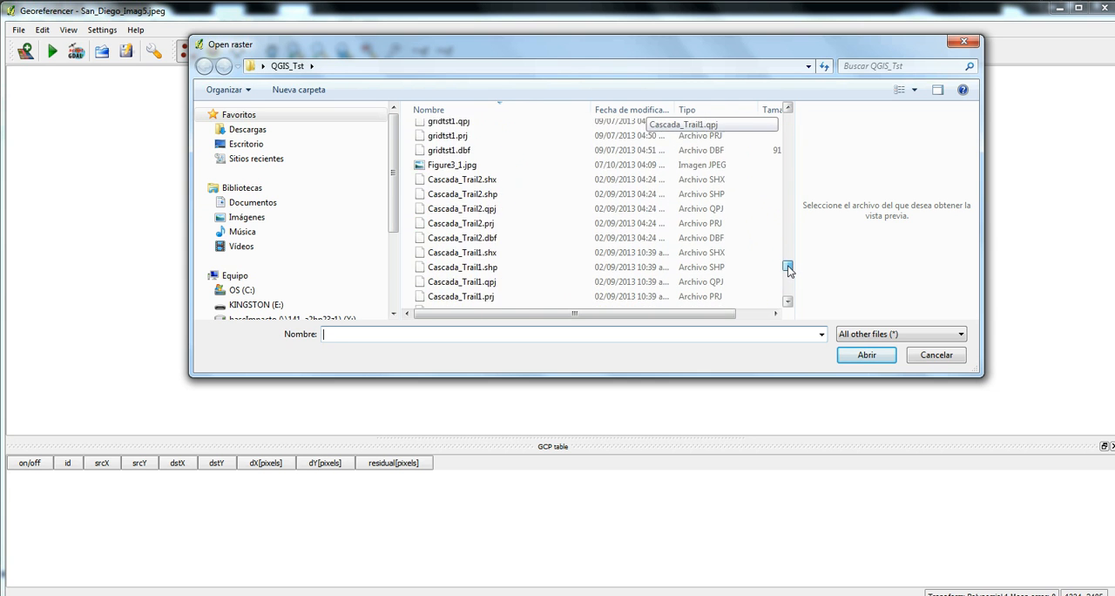
{"action": "scroll", "scroll_direction": "down", "scroll_amount": 3}
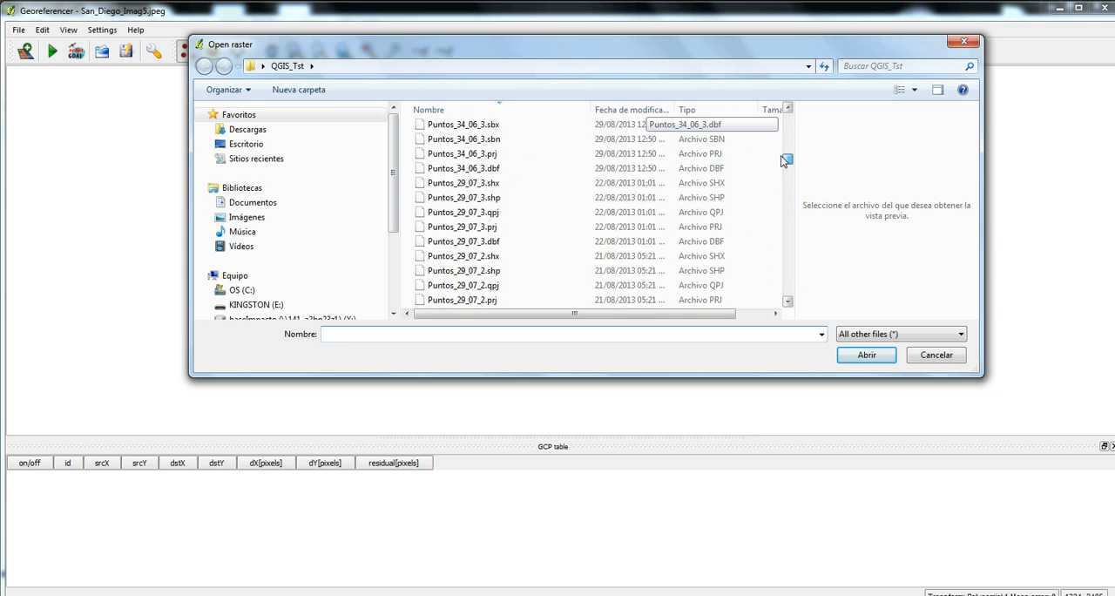
{"action": "scroll", "scroll_direction": "down", "scroll_amount": 3}
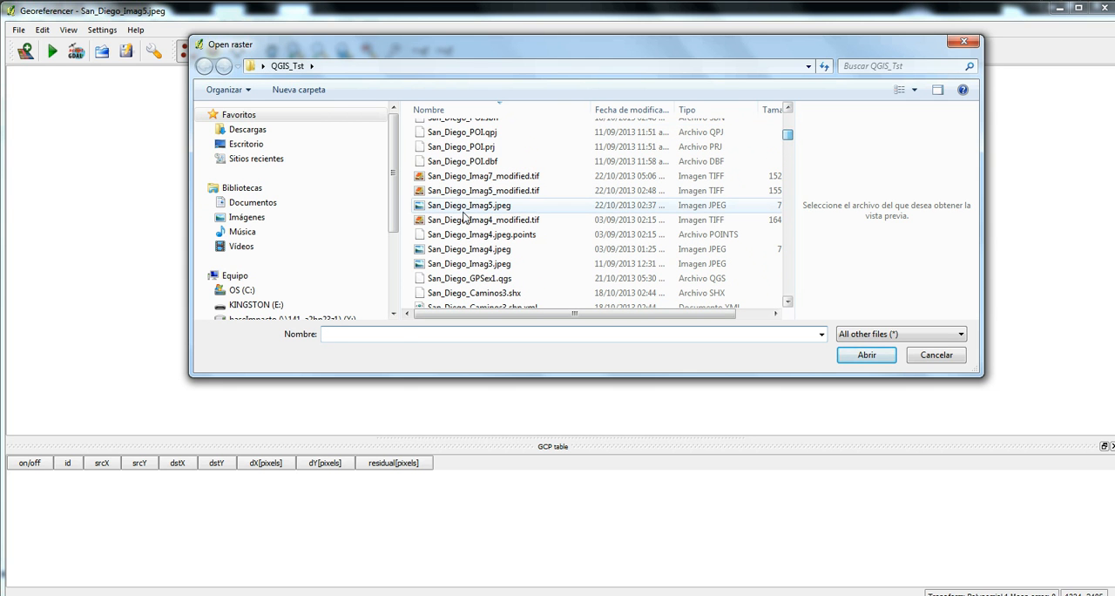
{"action": "left_click", "coordinate": [470, 205]}
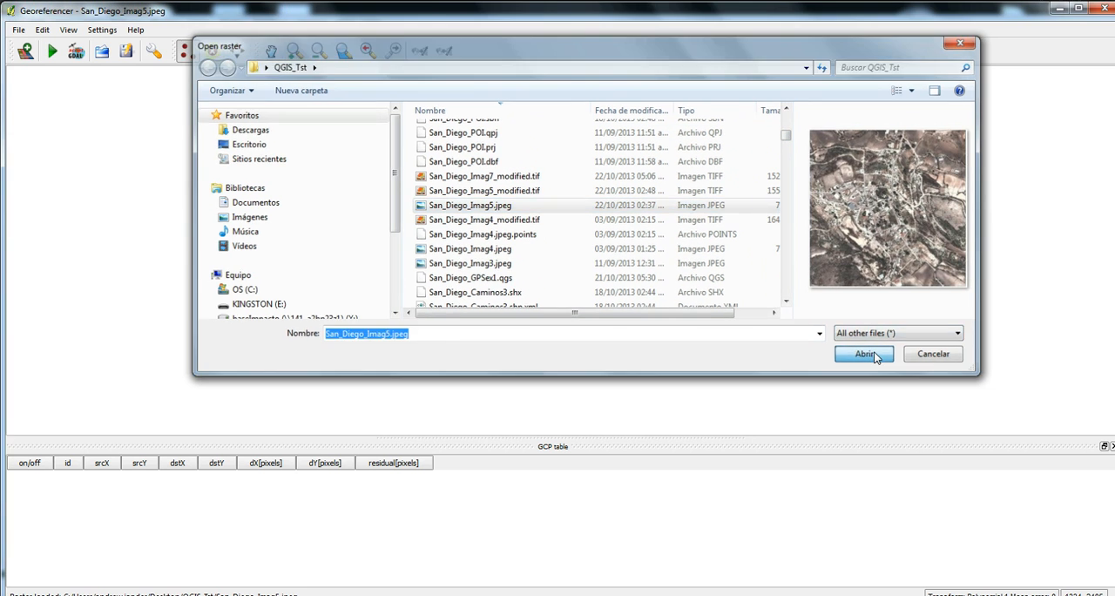
Load the aerial photo with WGS 84 / UTM zone 14N as its CRS
{"action": "left_click", "coordinate": [864, 354]}
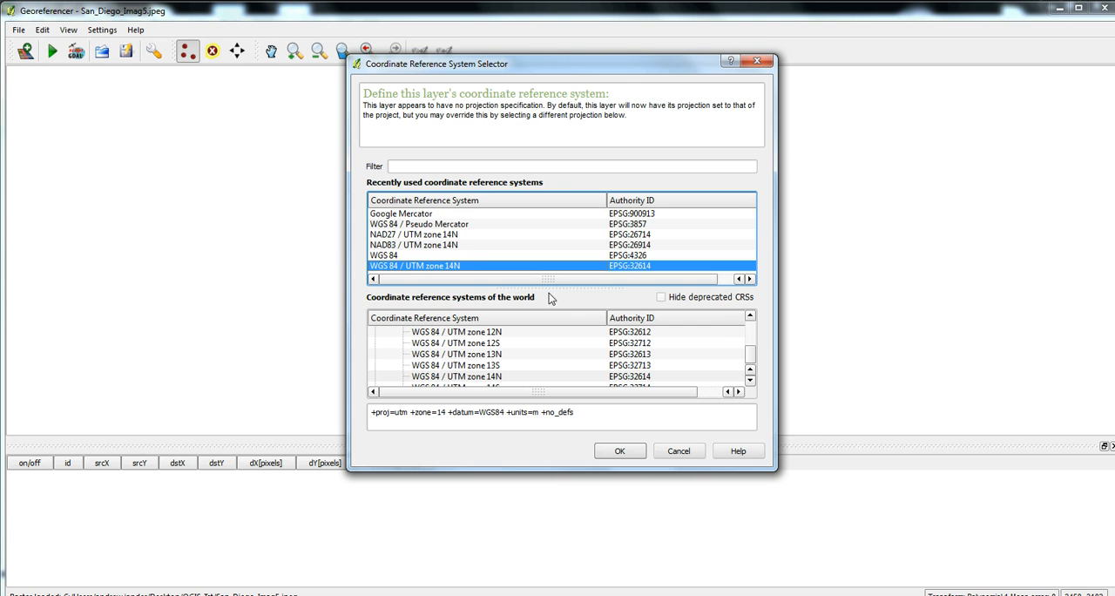
{"action": "mouse_move", "coordinate": [467, 254]}
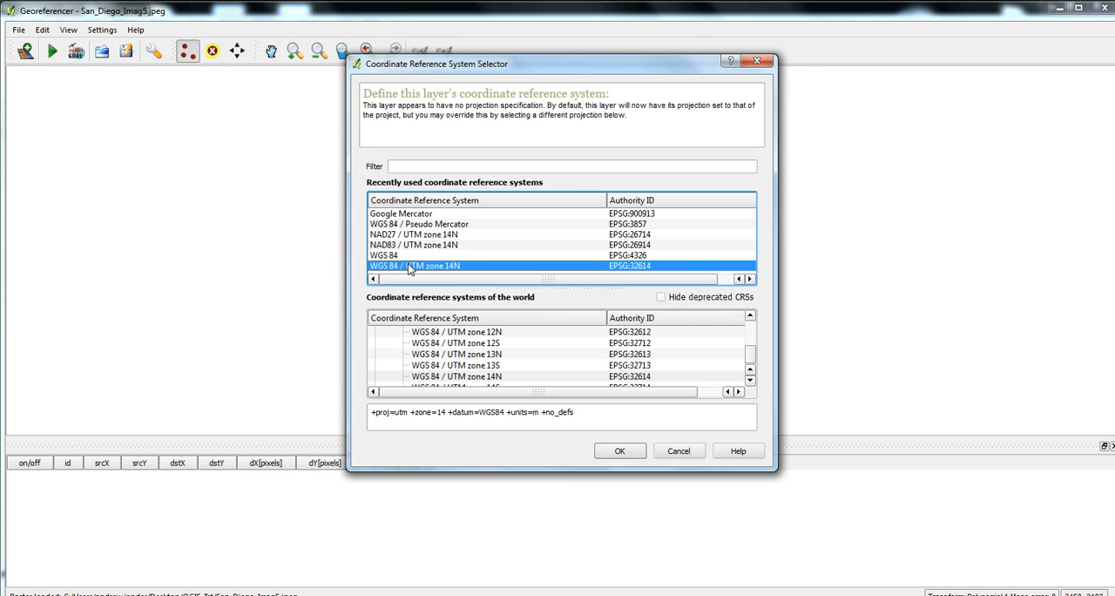
{"action": "left_click", "coordinate": [621, 450]}
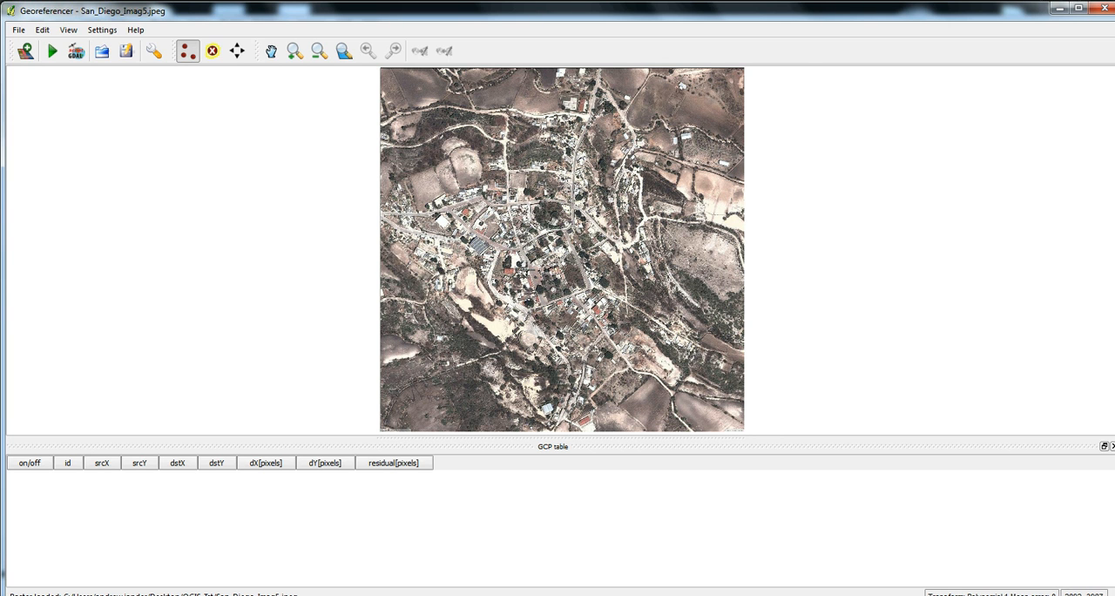
Add the first control point matched to map coordinates 570596.18, 2079913.30
{"action": "left_click", "coordinate": [185, 52]}
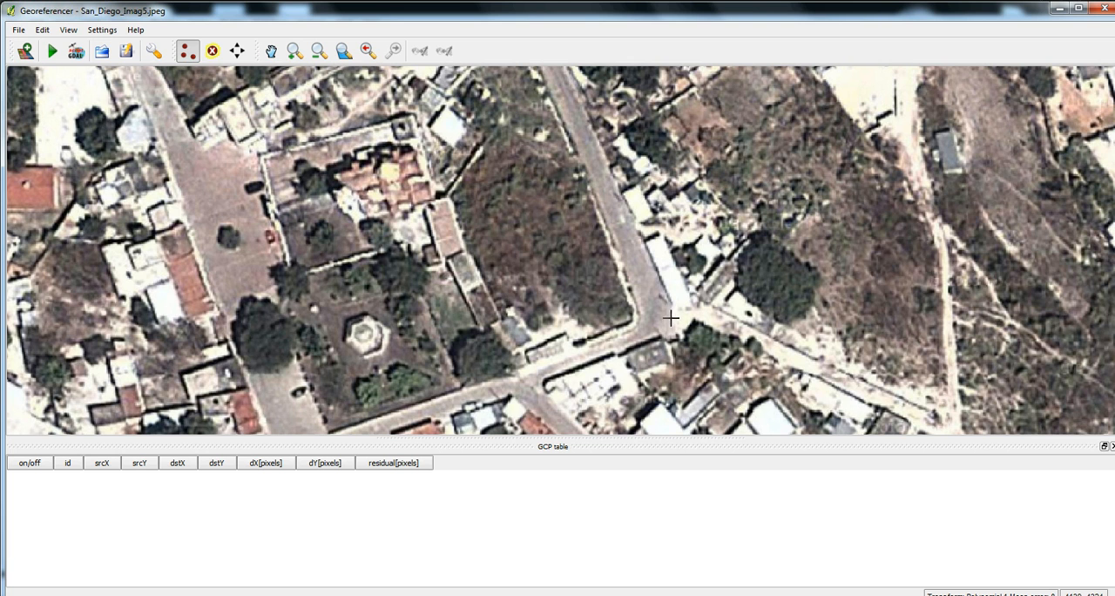
{"action": "mouse_move", "coordinate": [669, 310]}
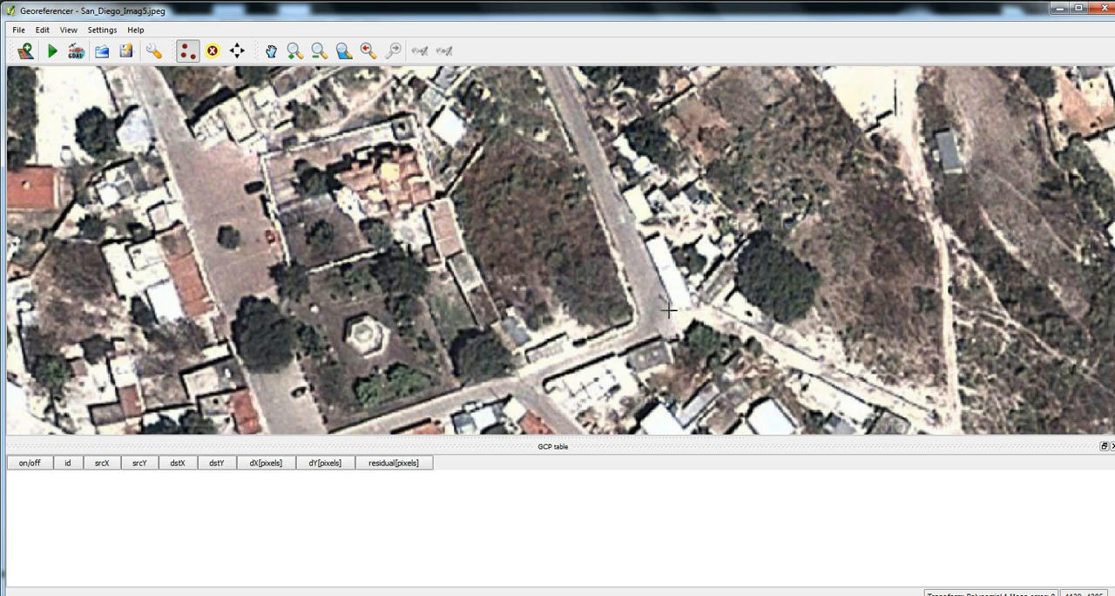
{"action": "mouse_move", "coordinate": [669, 317]}
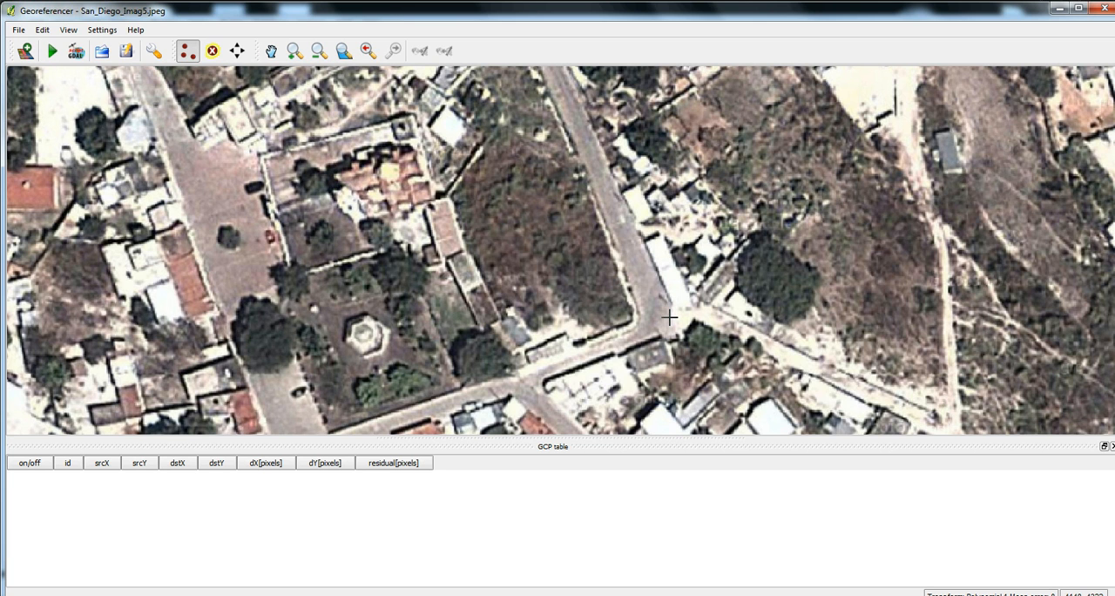
{"action": "mouse_move", "coordinate": [669, 321]}
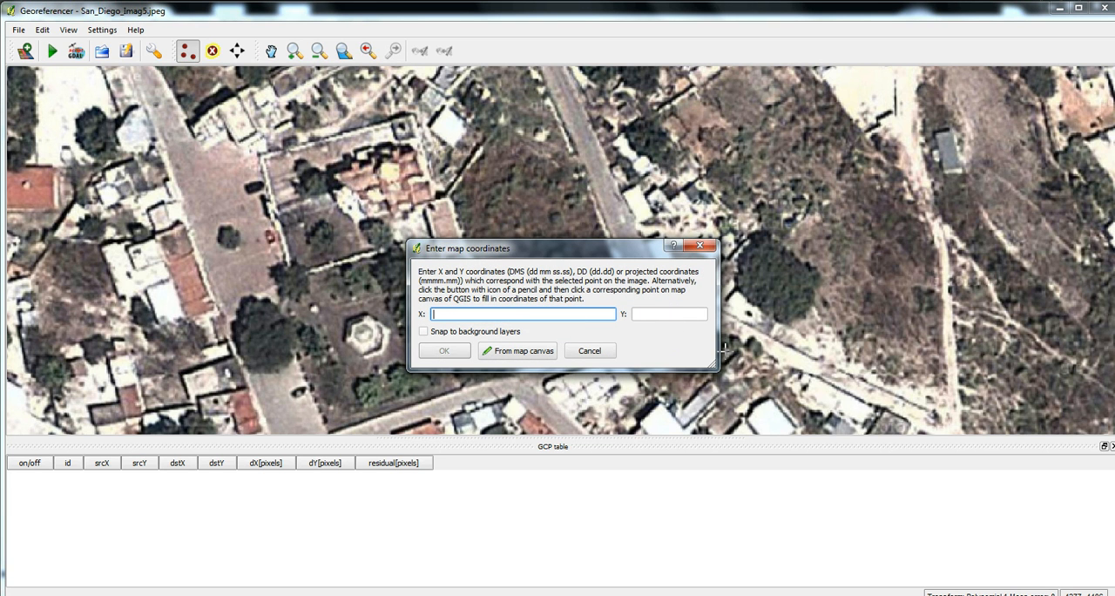
{"action": "mouse_move", "coordinate": [501, 352]}
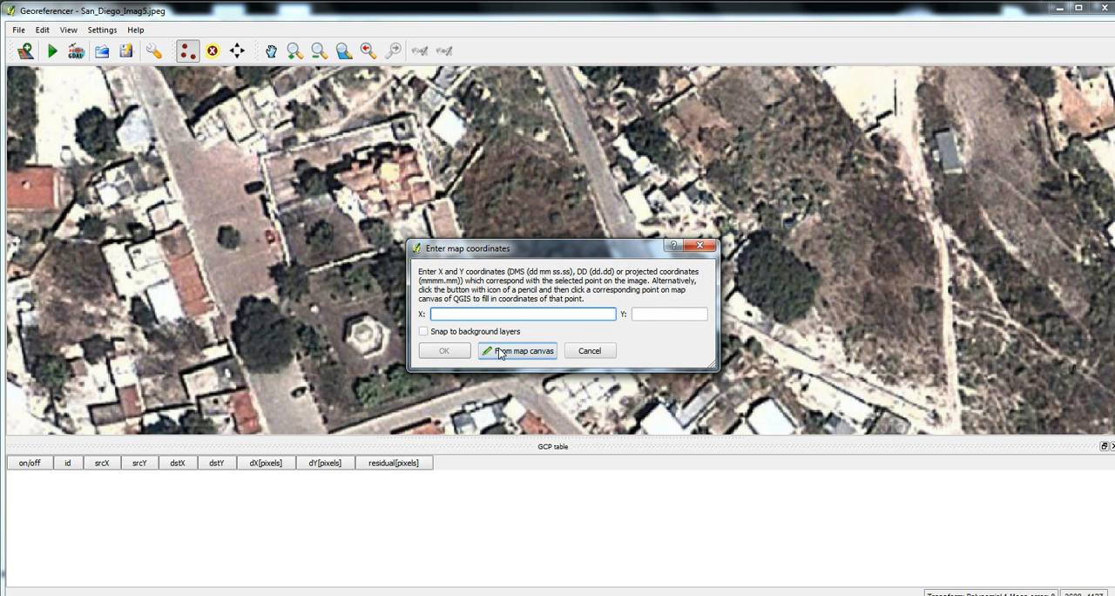
{"action": "mouse_move", "coordinate": [512, 355]}
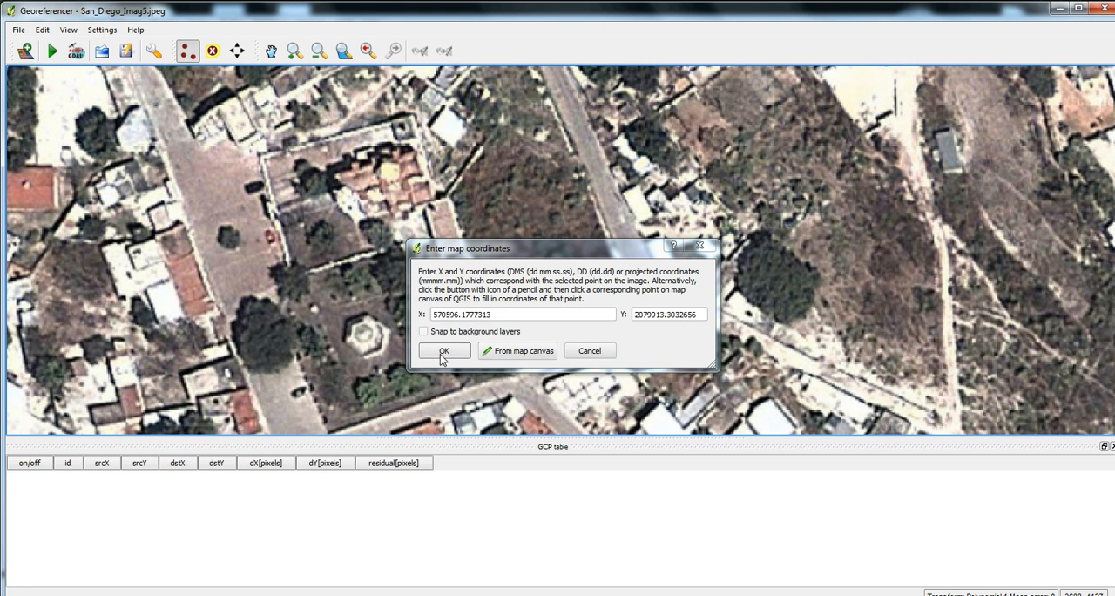
{"action": "left_click", "coordinate": [443, 350]}
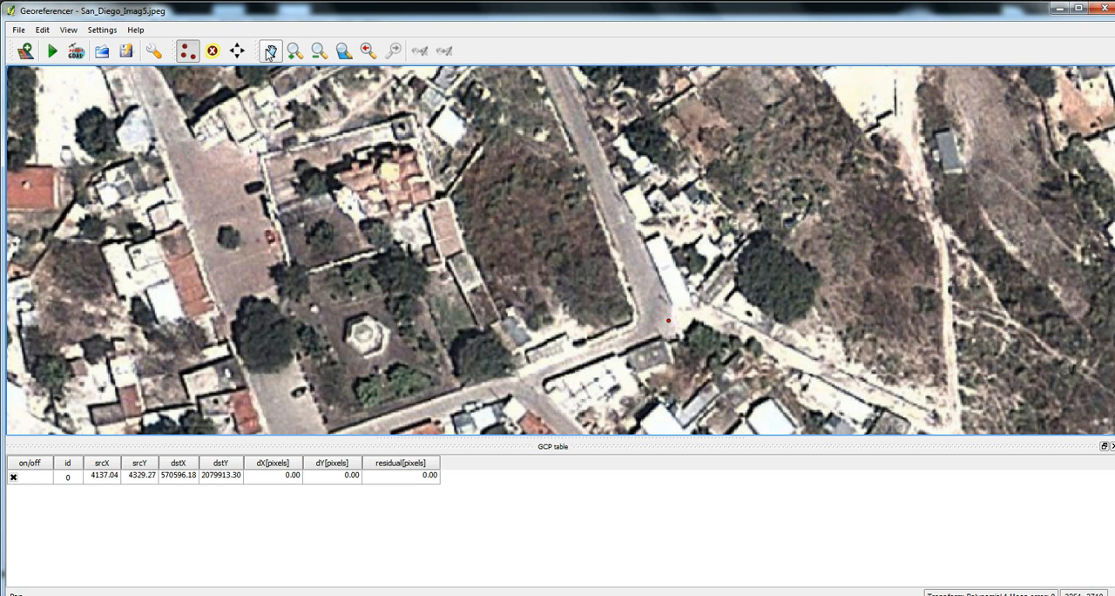
Add the second control point matched to map coordinates 570559.32, 2080088.80
{"action": "left_click", "coordinate": [272, 51]}
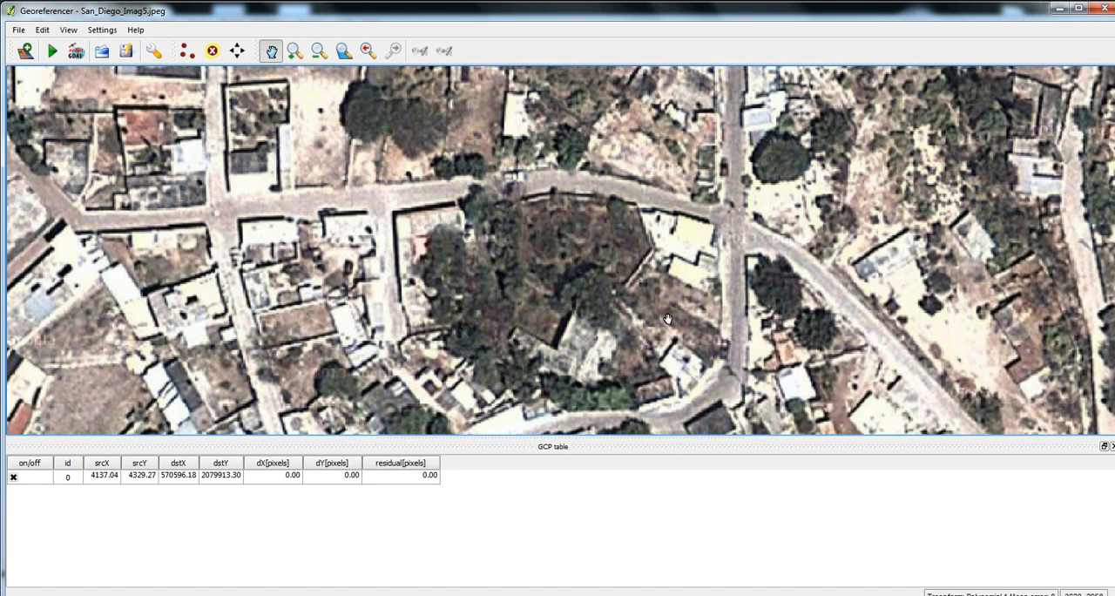
{"action": "mouse_move", "coordinate": [265, 119]}
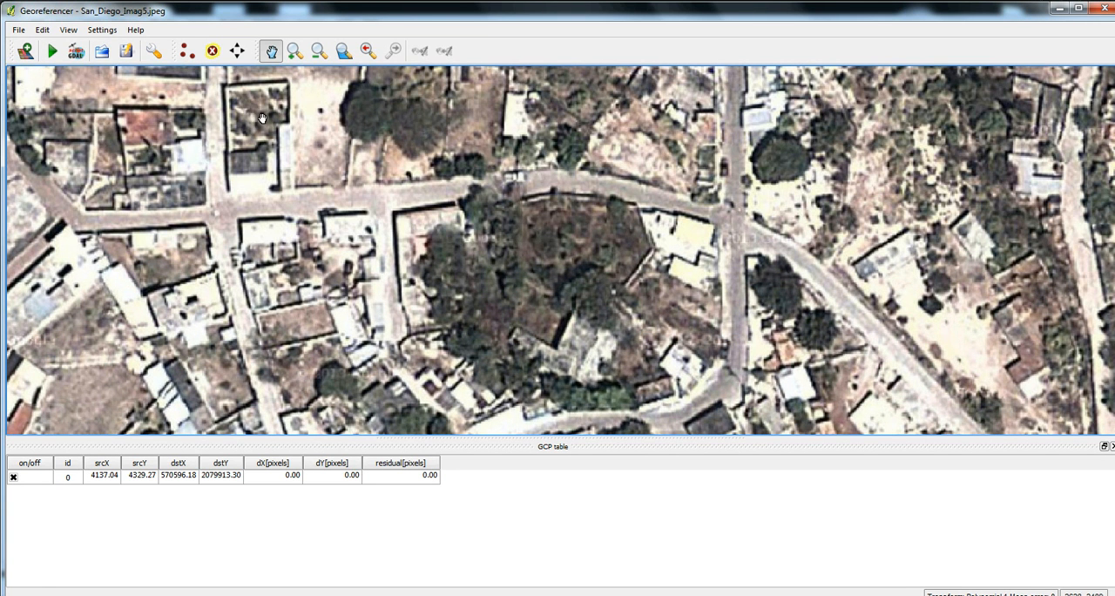
{"action": "left_click", "coordinate": [190, 48]}
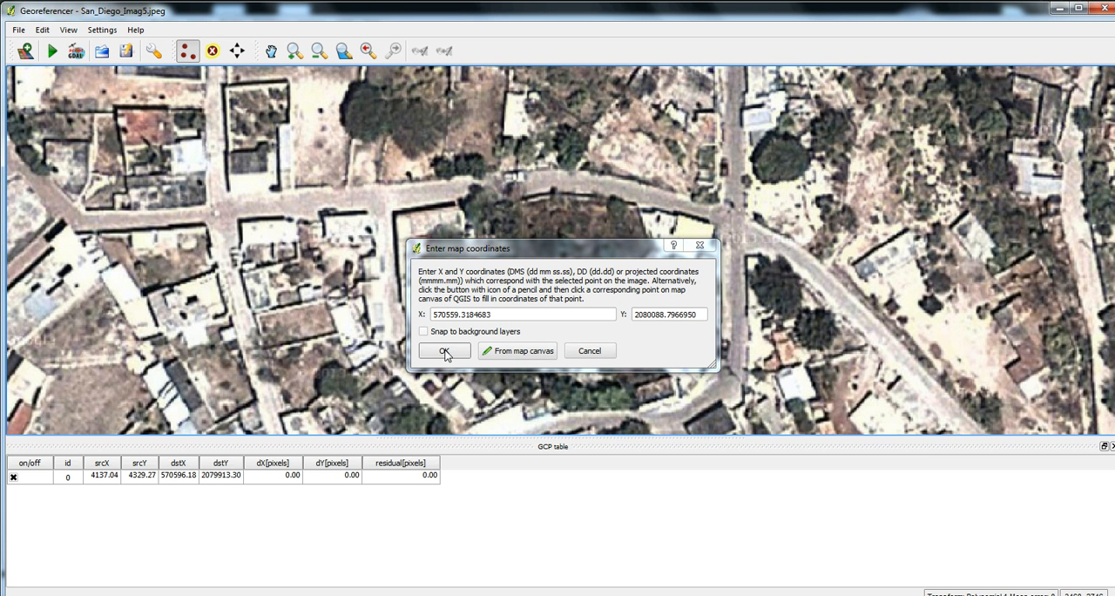
{"action": "left_click", "coordinate": [443, 351]}
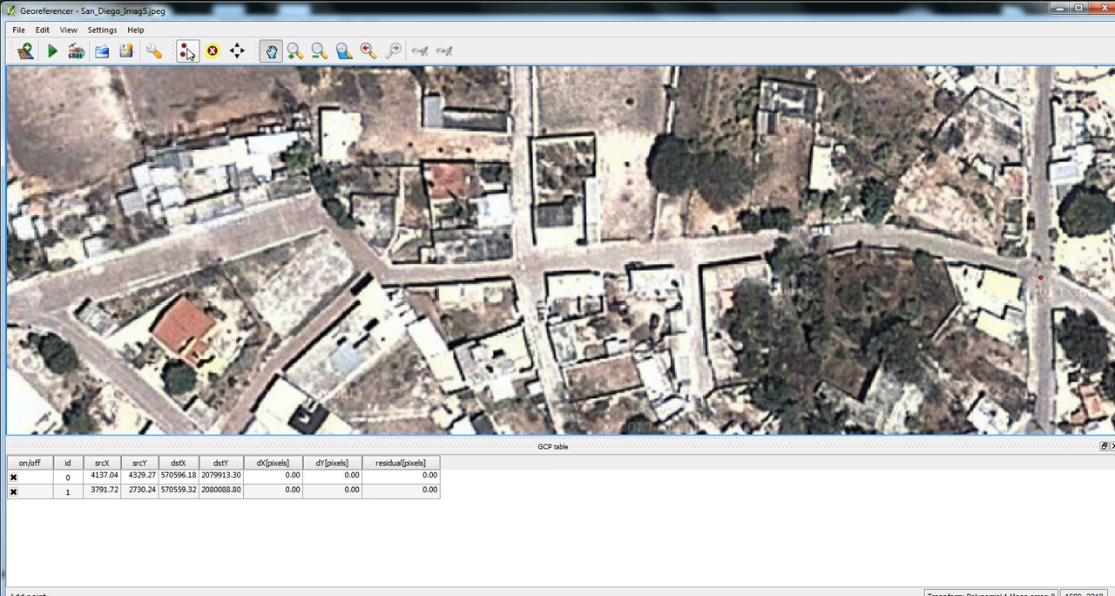
Add the third control point from the roads map at 570364.05, 2080105.97
{"action": "left_click", "coordinate": [186, 51]}
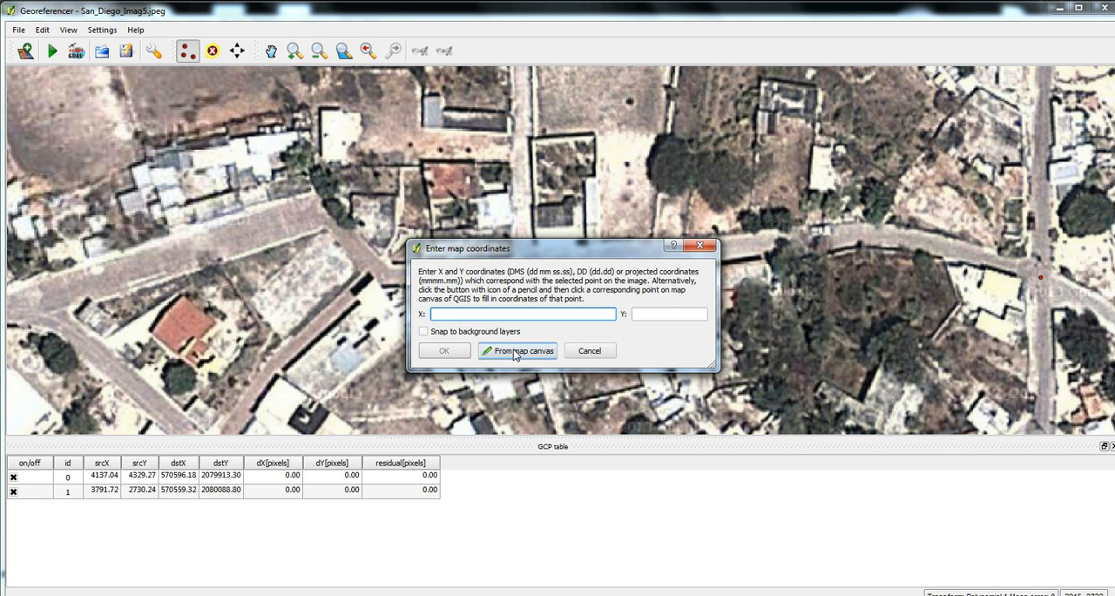
{"action": "left_click", "coordinate": [519, 350]}
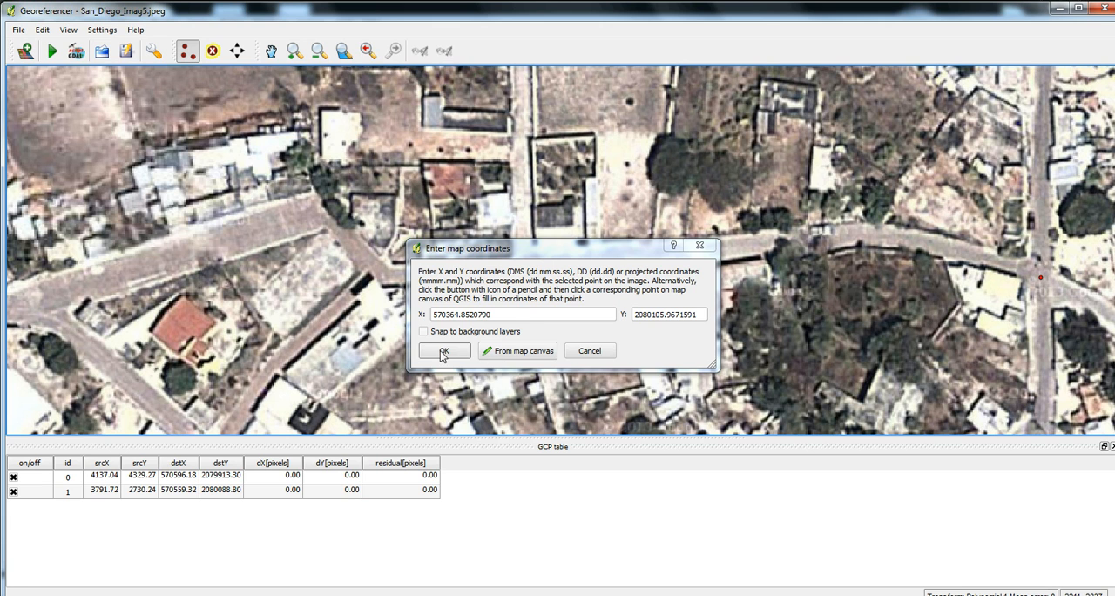
{"action": "left_click", "coordinate": [442, 350]}
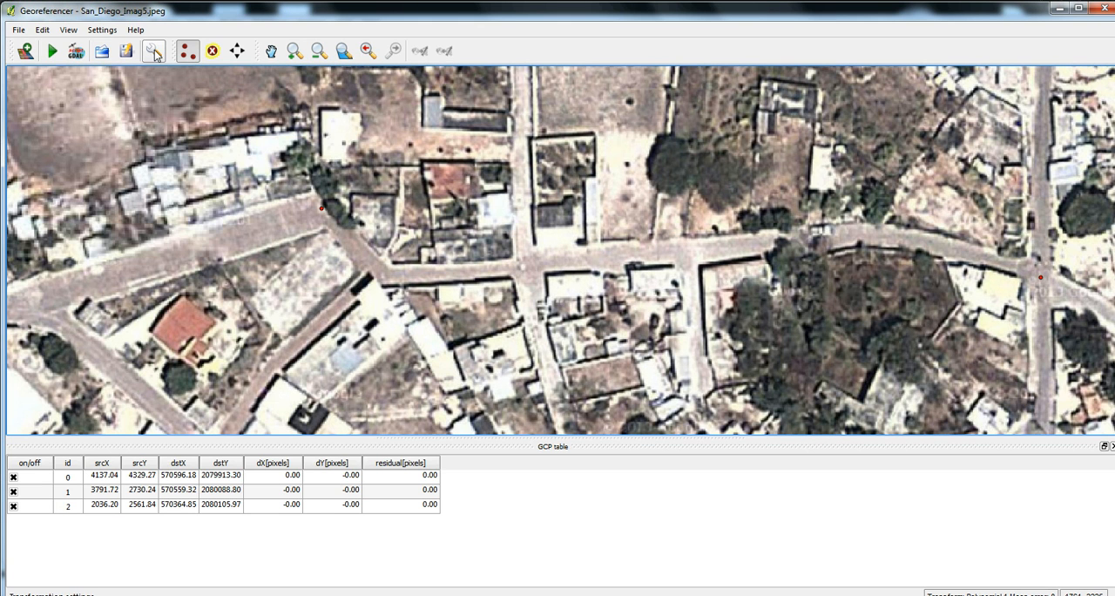
Show the transformation settings (Polynomial 1, EPSG:32614) and move the dialog aside
{"action": "left_click", "coordinate": [153, 54]}
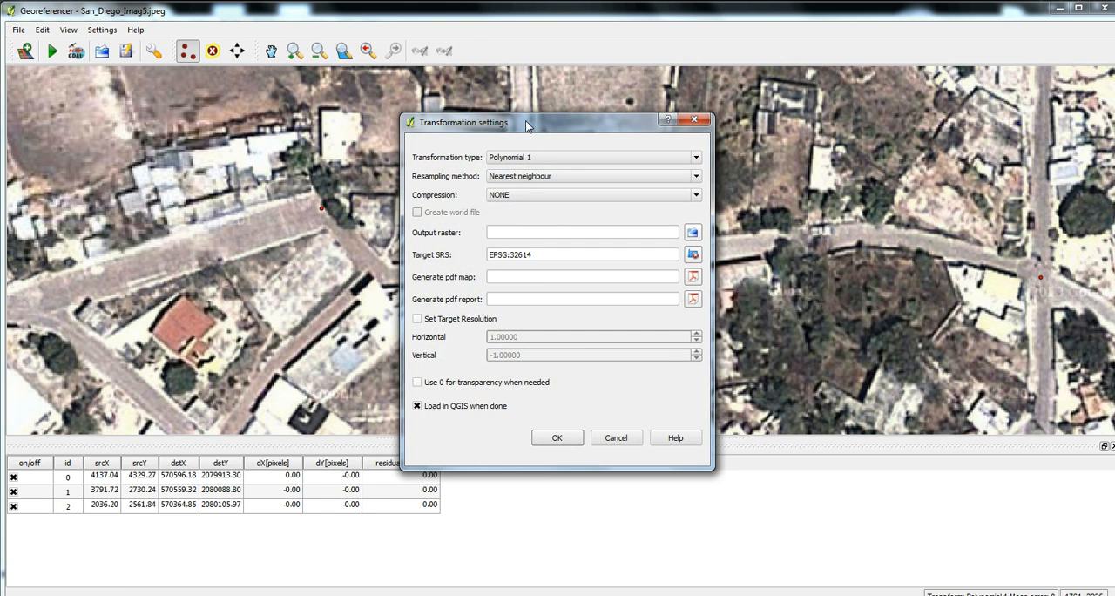
{"action": "left_click_drag", "start_coordinate": [526, 122], "coordinate": [498, 155]}
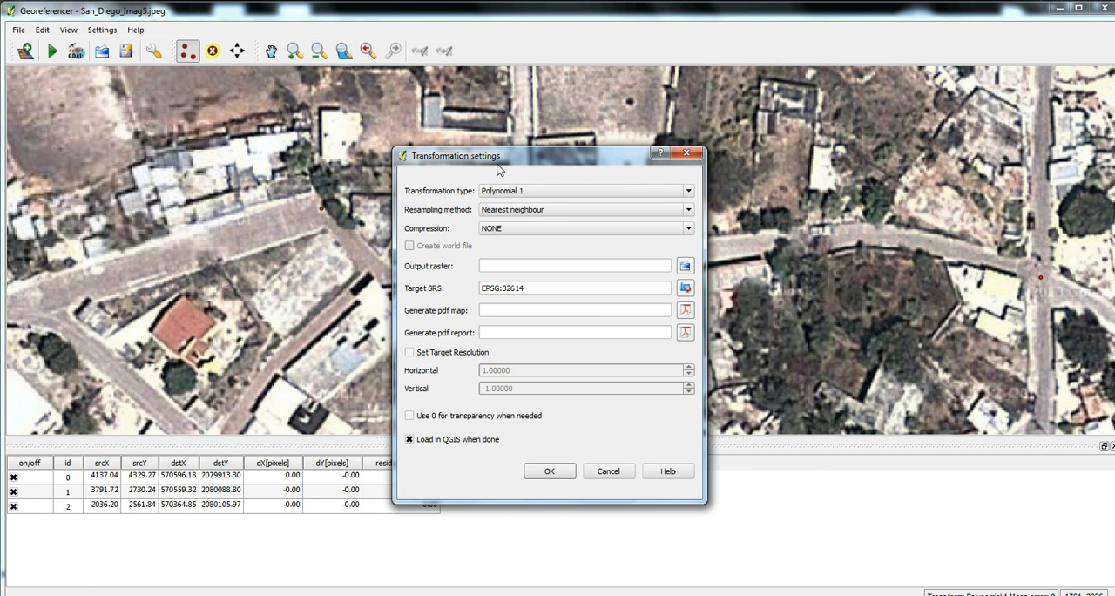
{"action": "mouse_move", "coordinate": [576, 169]}
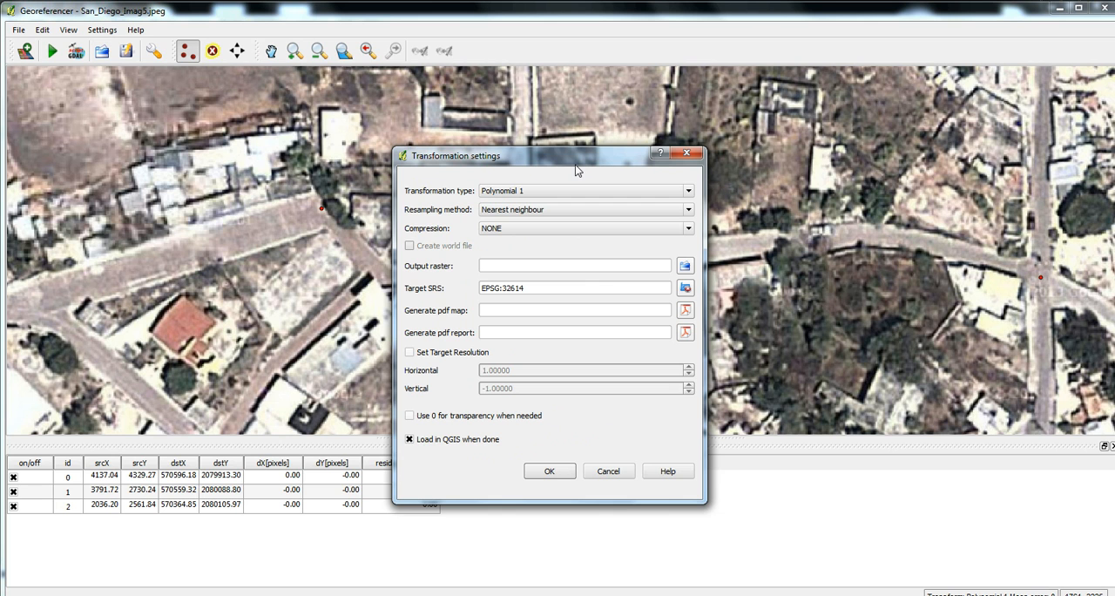
{"action": "mouse_move", "coordinate": [624, 170]}
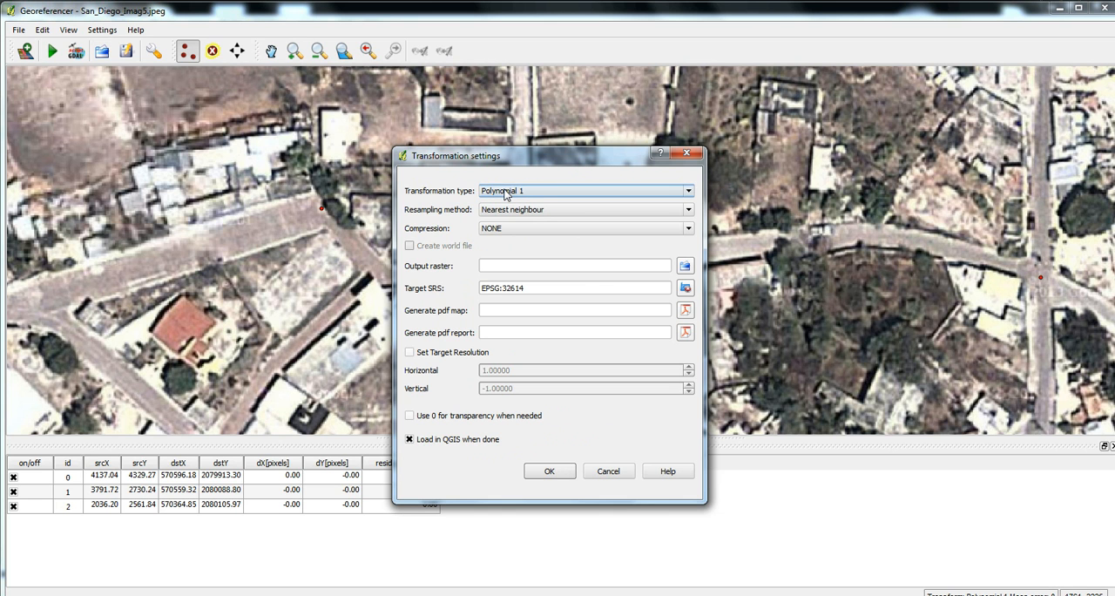
{"action": "mouse_move", "coordinate": [661, 201]}
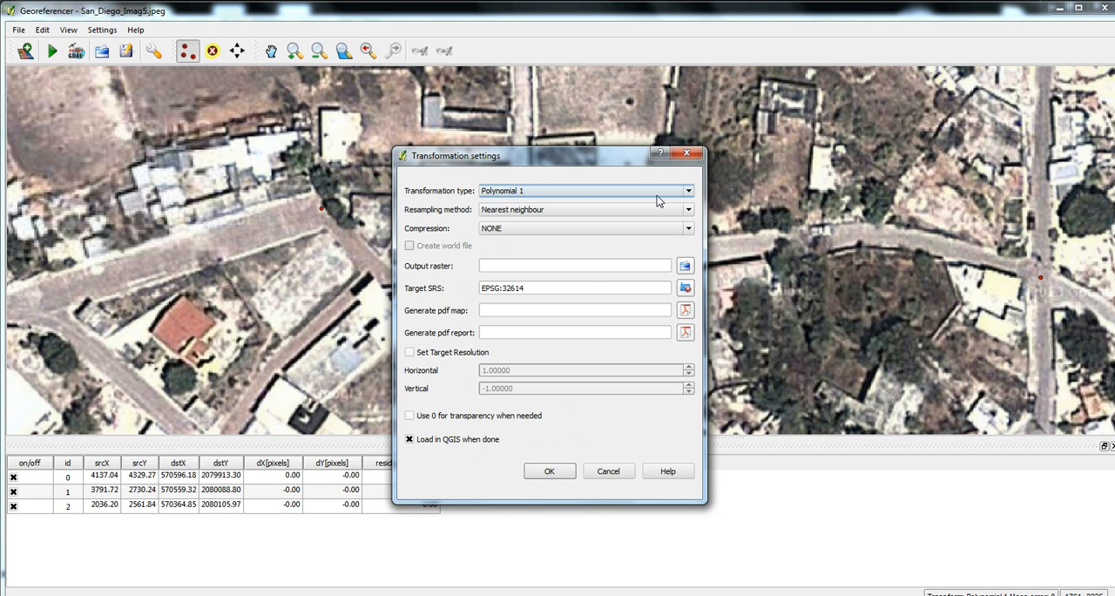
{"action": "mouse_move", "coordinate": [533, 167]}
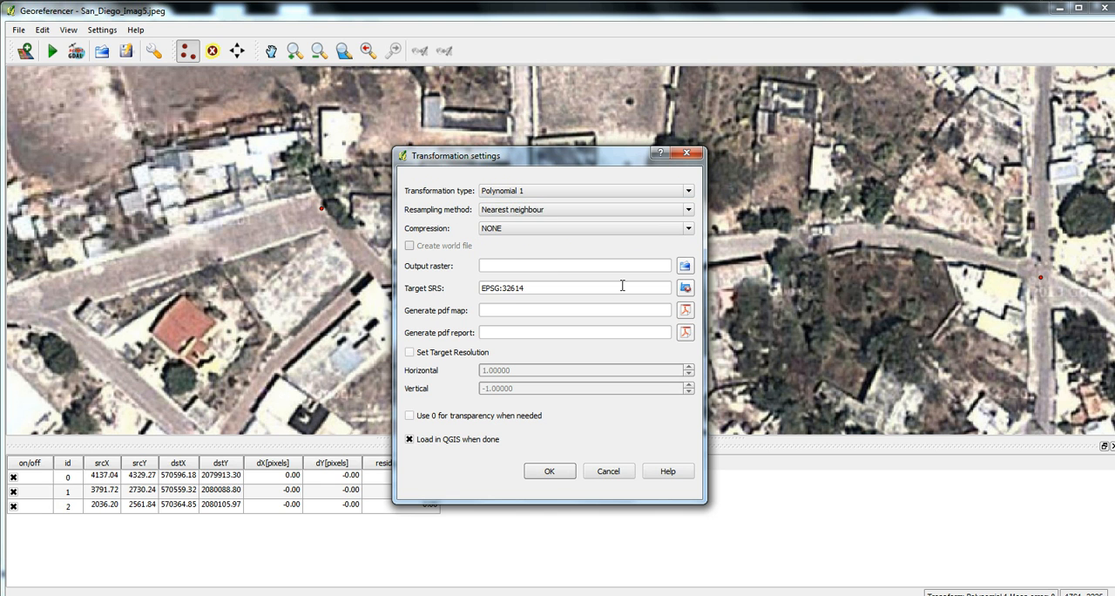
Set the target SRS to WGS 84 / UTM zone 14N (EPSG:32614) from recently used CRSs
{"action": "left_click", "coordinate": [687, 287]}
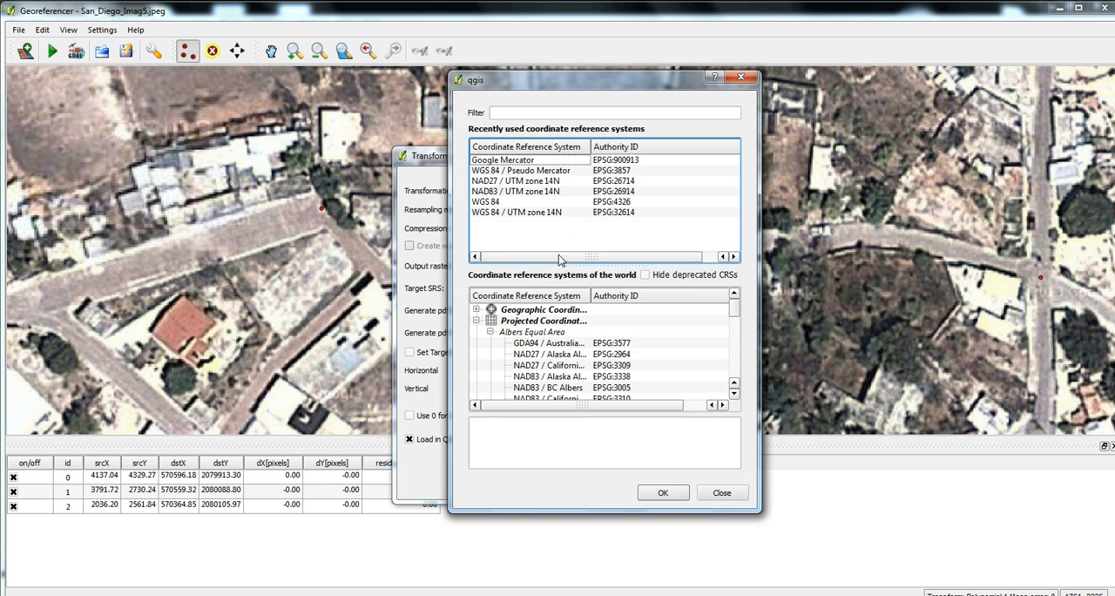
{"action": "left_click", "coordinate": [524, 213]}
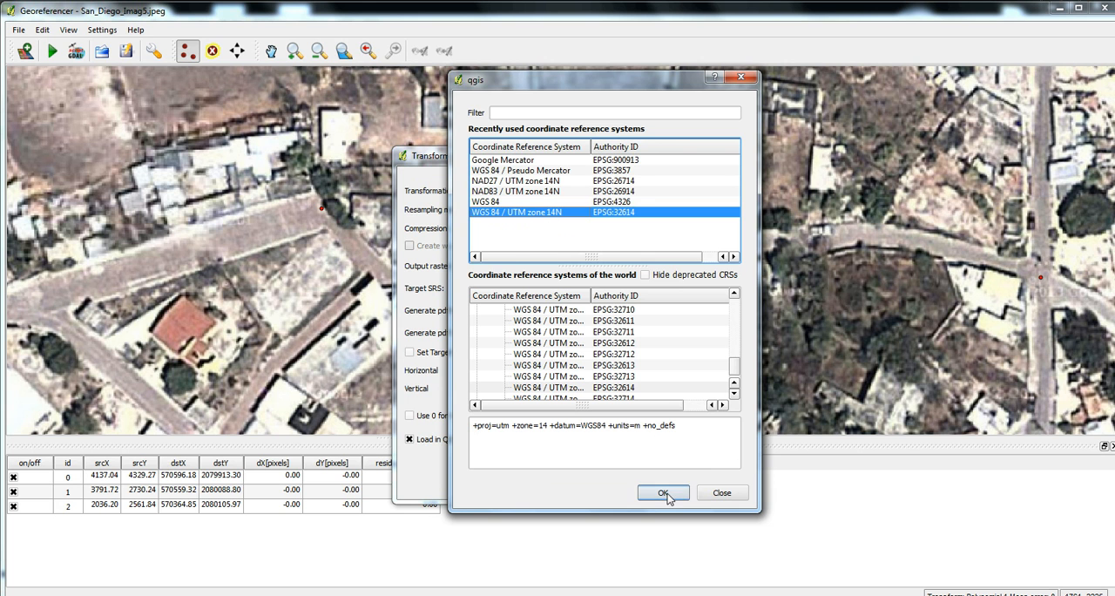
{"action": "left_click", "coordinate": [662, 491]}
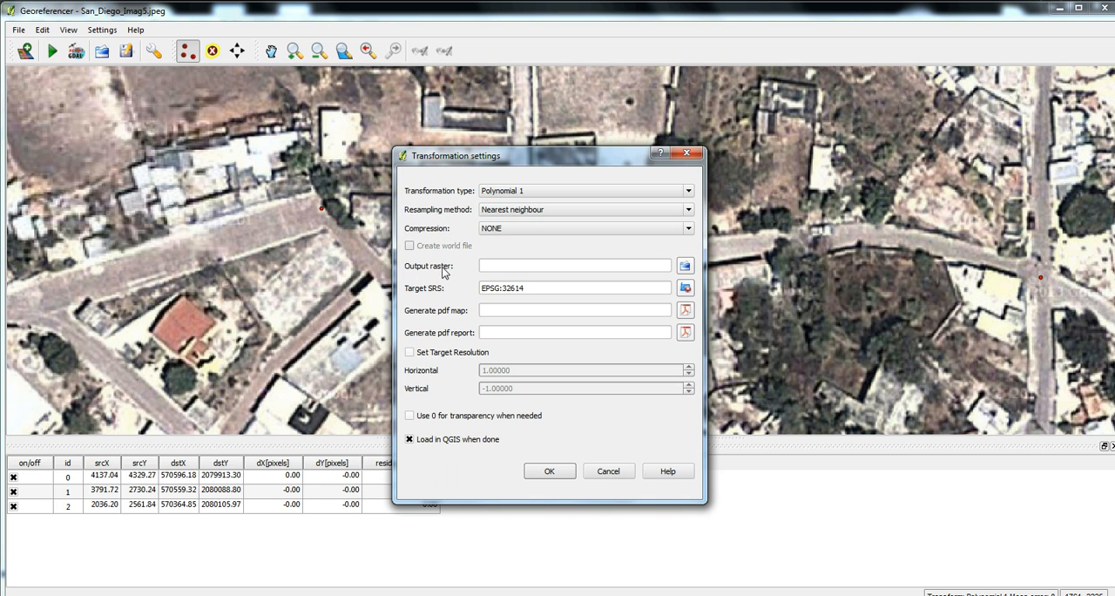
{"action": "mouse_move", "coordinate": [408, 268]}
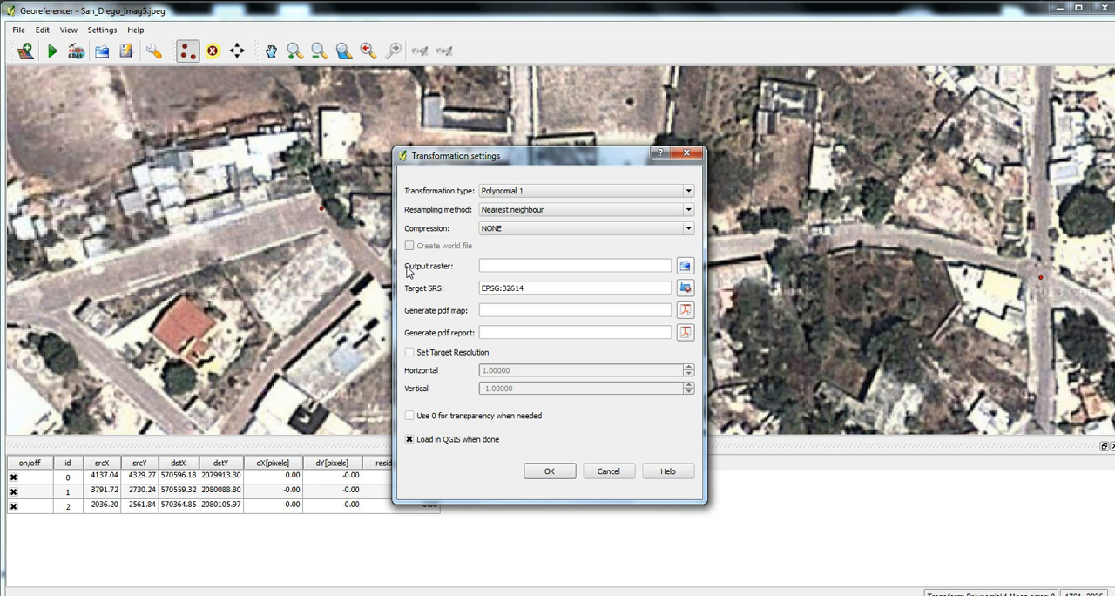
Save the output as GeoTIFF San_Diego_Imag8_modified.tif in QGIS_Tst and accept the settings
{"action": "left_click", "coordinate": [686, 265]}
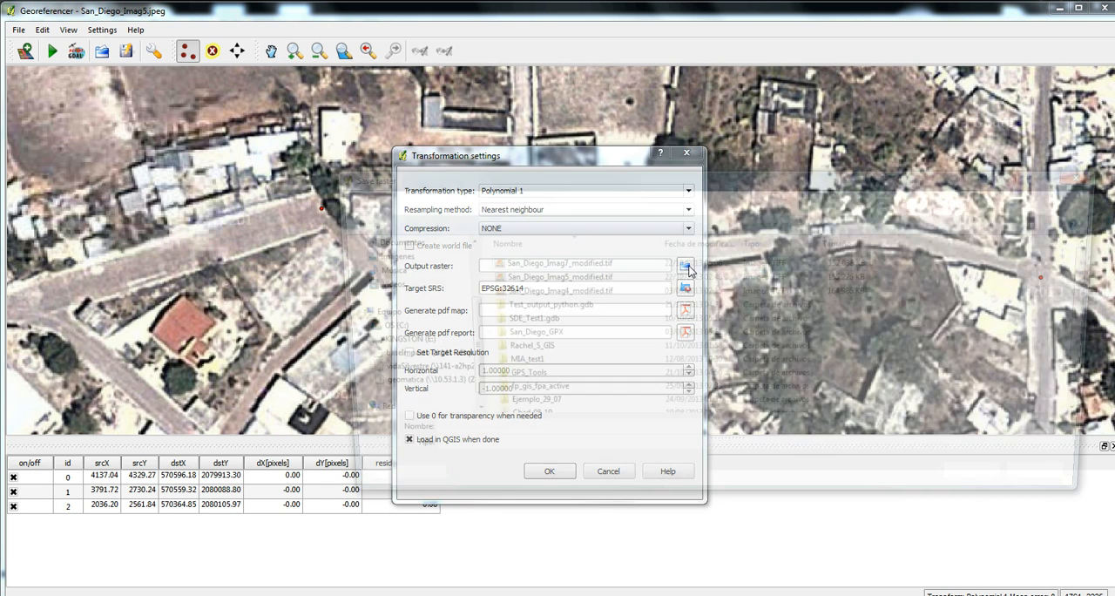
{"action": "left_click", "coordinate": [687, 265]}
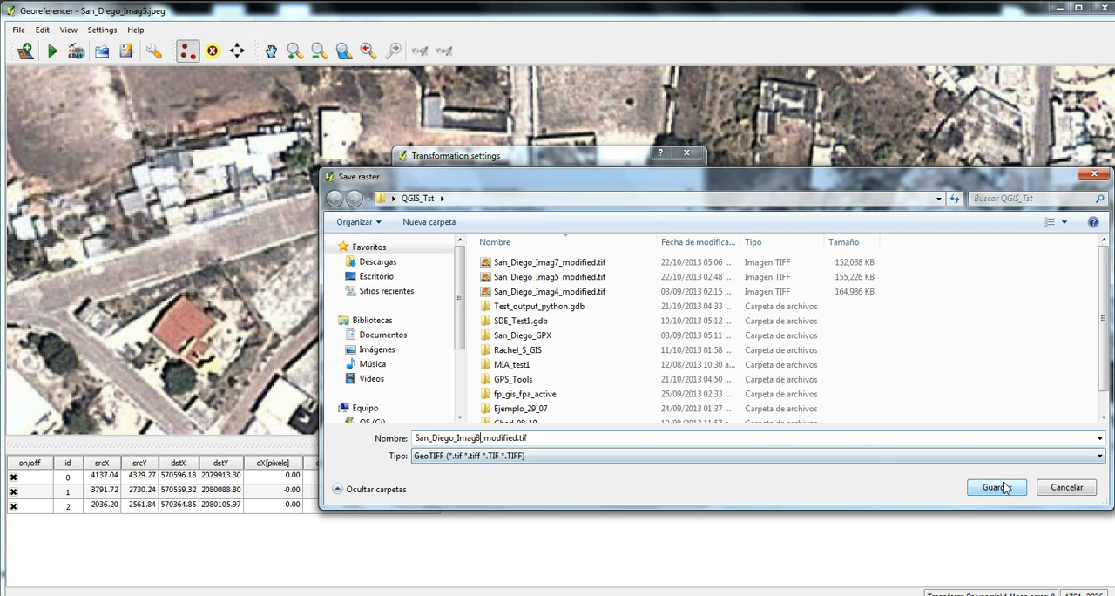
{"action": "left_click", "coordinate": [997, 488]}
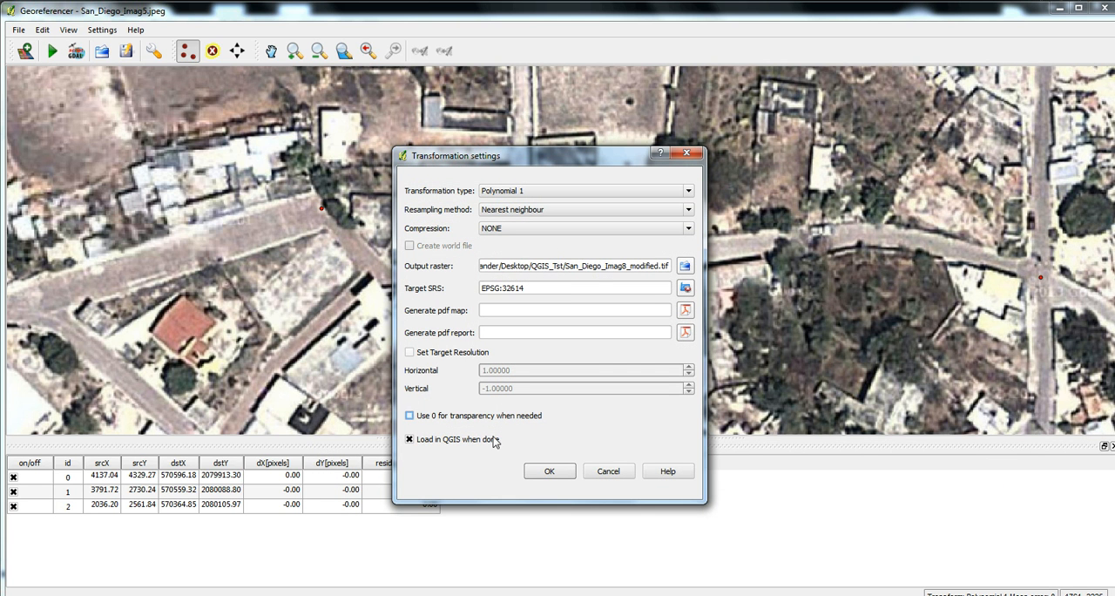
{"action": "left_click", "coordinate": [550, 471]}
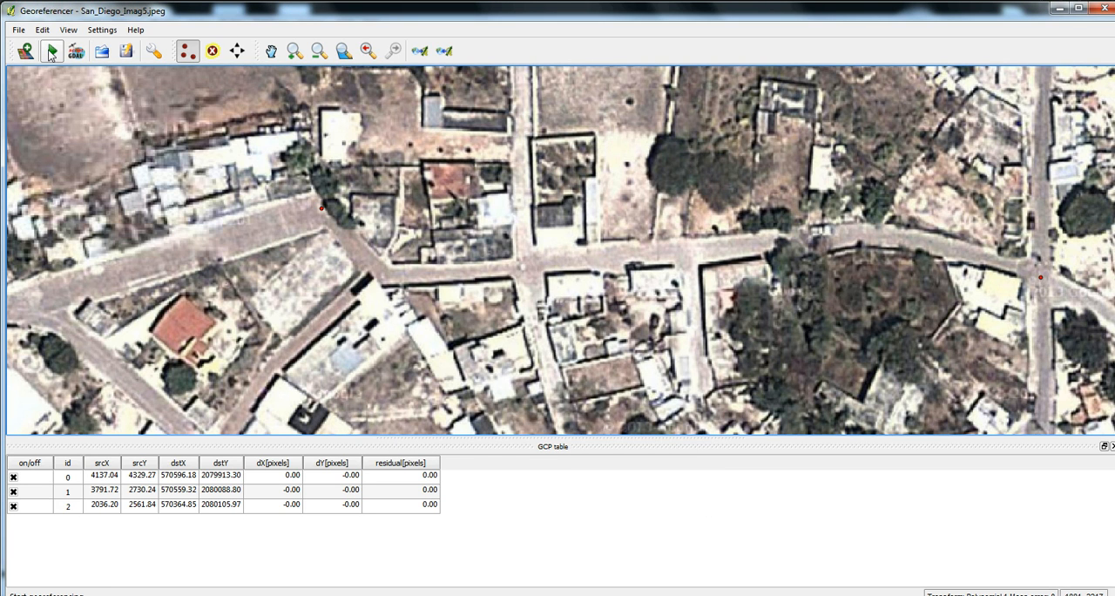
Run georeferencing to create the modified GeoTIFF, close the Georeferencer and answer the GCP save prompt
{"action": "left_click", "coordinate": [51, 51]}
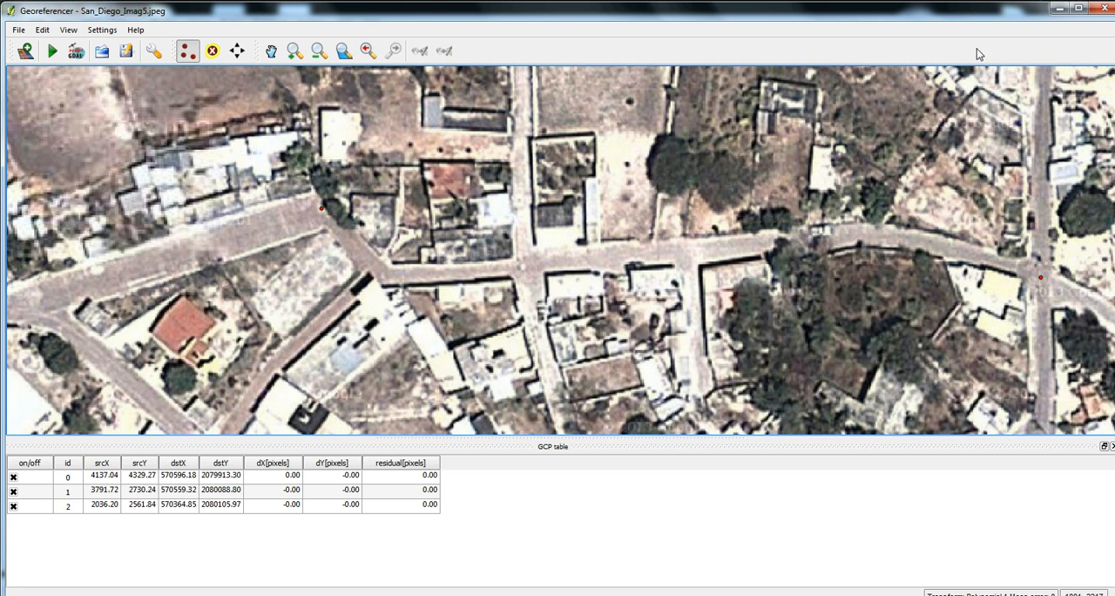
{"action": "left_click", "coordinate": [1105, 10]}
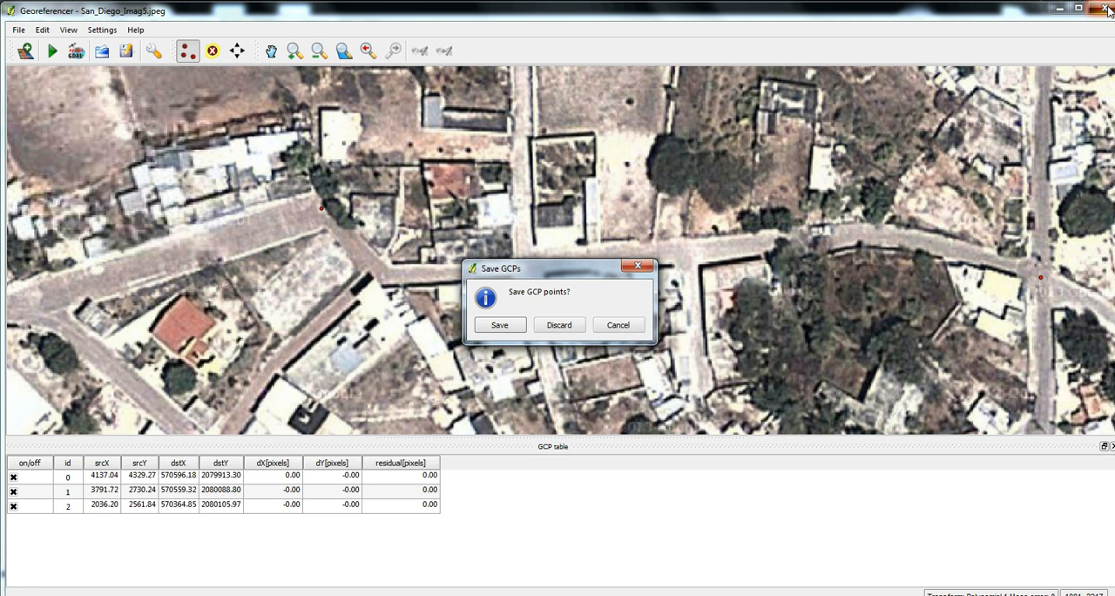
{"action": "left_click", "coordinate": [558, 324]}
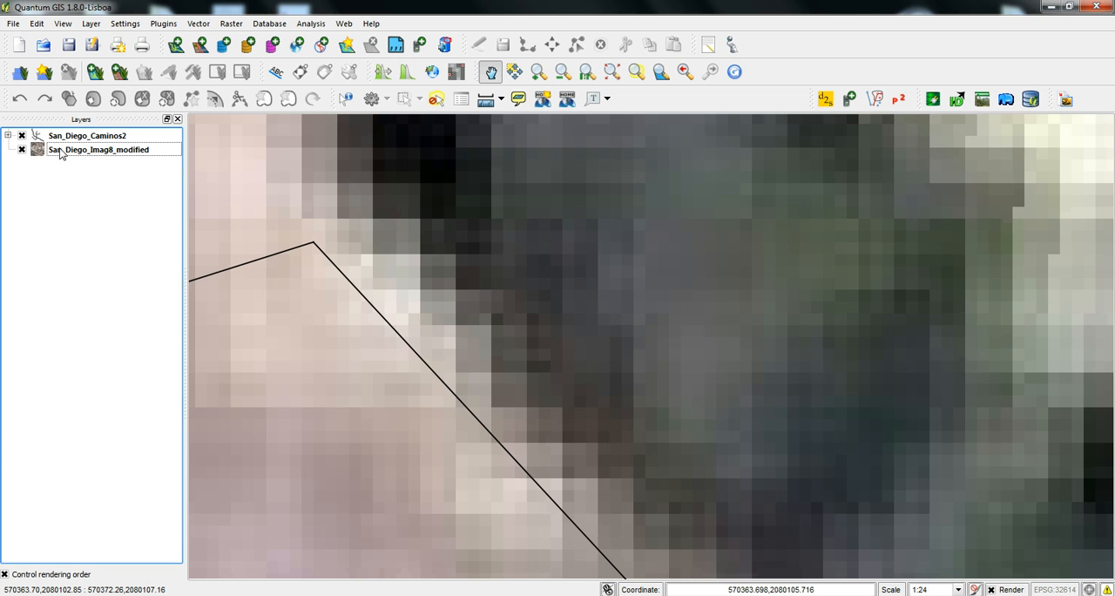
Zoom to the San_Diego_Caminos2 layer extent and pan so the road lines lie over the image streets
{"action": "right_click", "coordinate": [85, 136]}
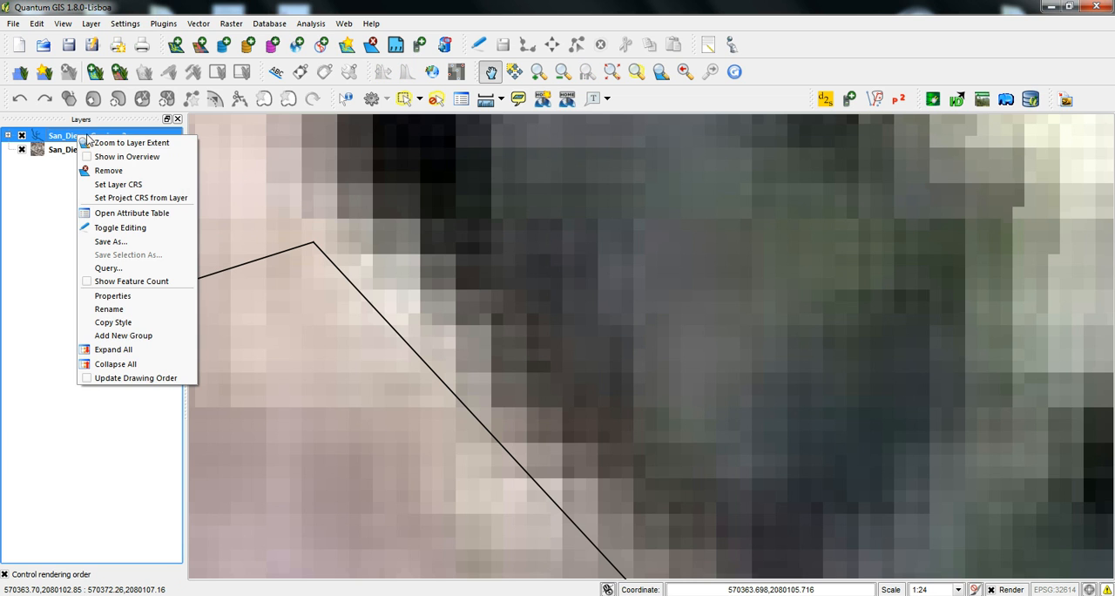
{"action": "mouse_move", "coordinate": [136, 142]}
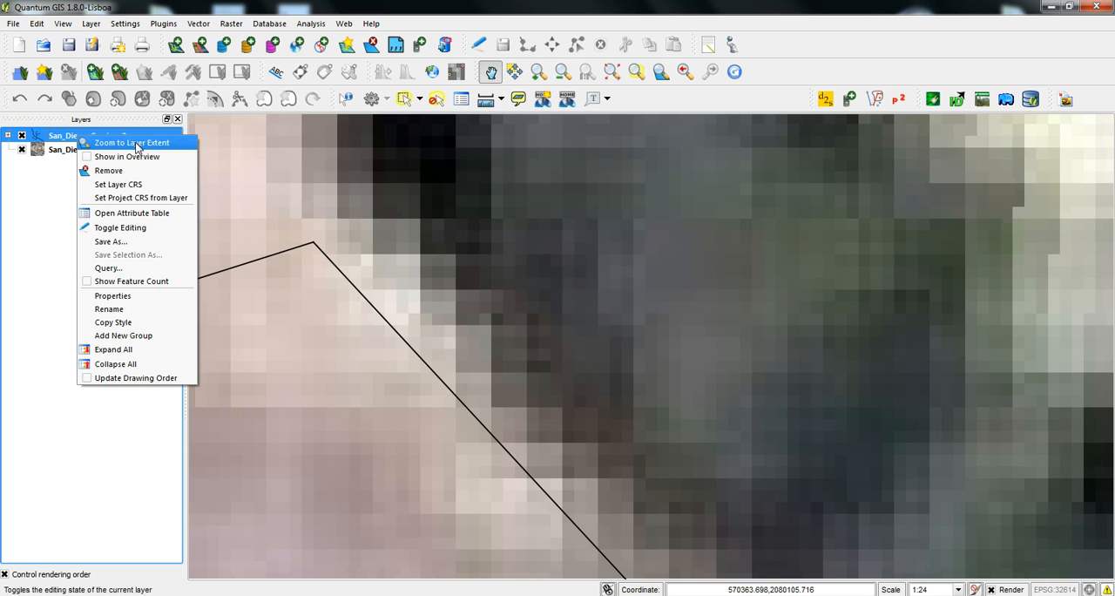
{"action": "left_click", "coordinate": [133, 142]}
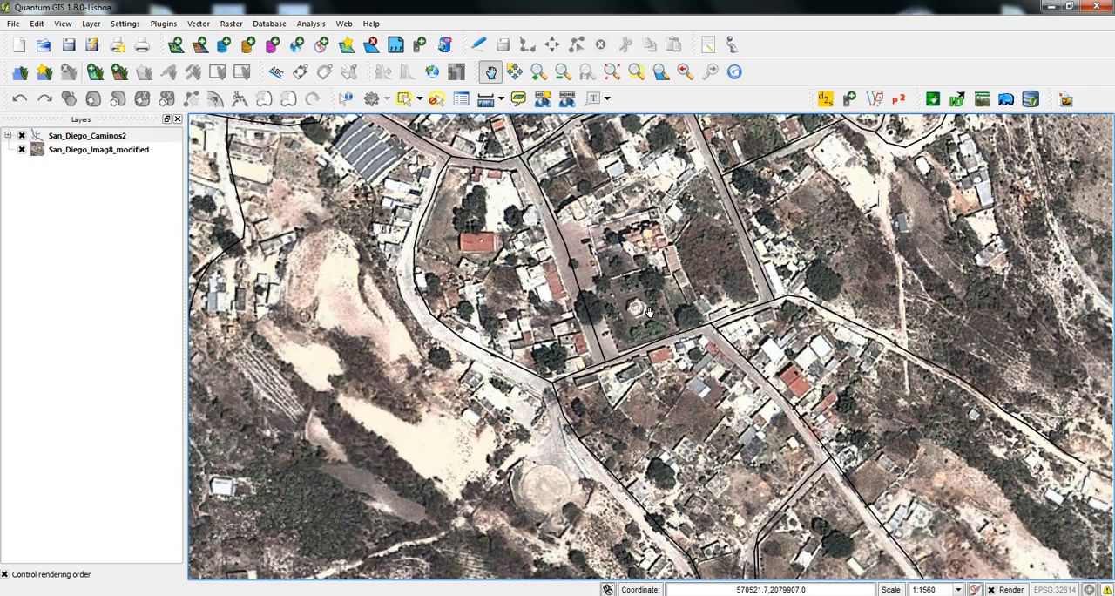
{"action": "left_click_drag", "start_coordinate": [648, 312], "coordinate": [397, 162]}
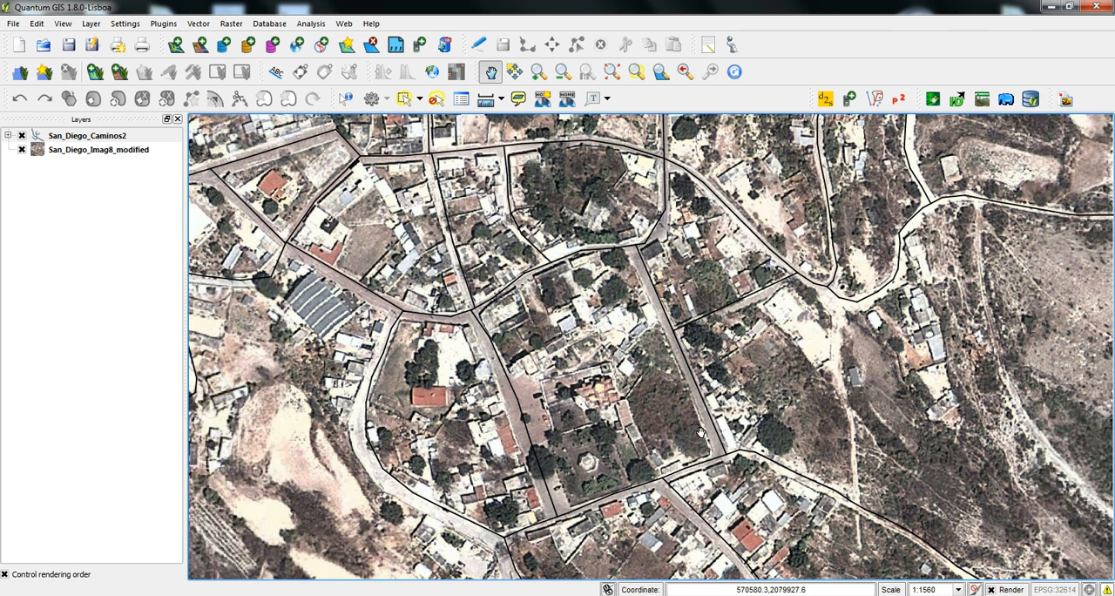
{"action": "mouse_move", "coordinate": [544, 314]}
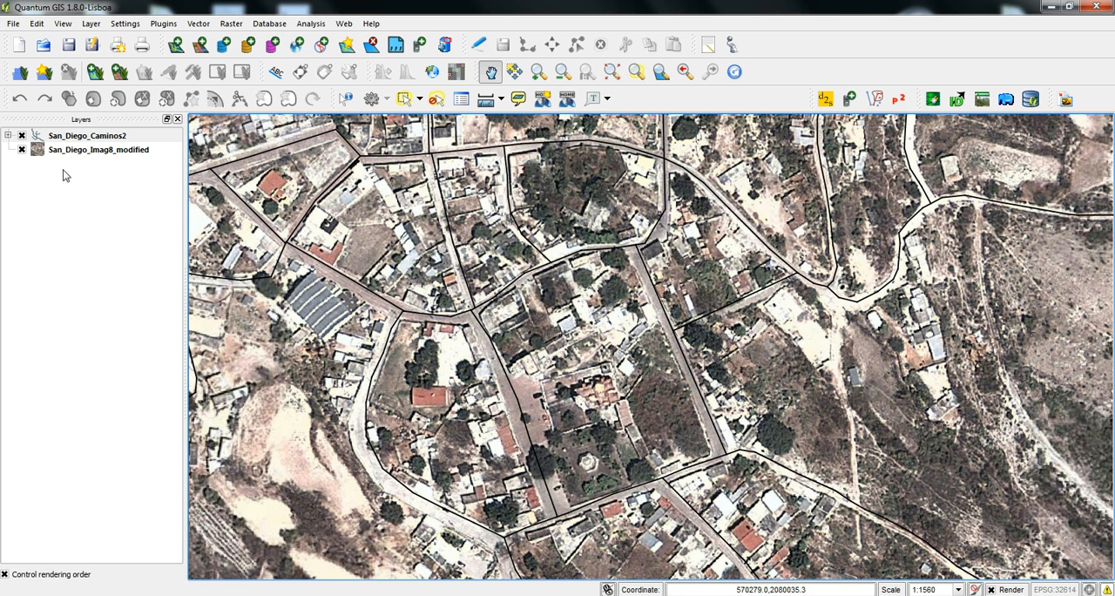
{"action": "mouse_move", "coordinate": [153, 139]}
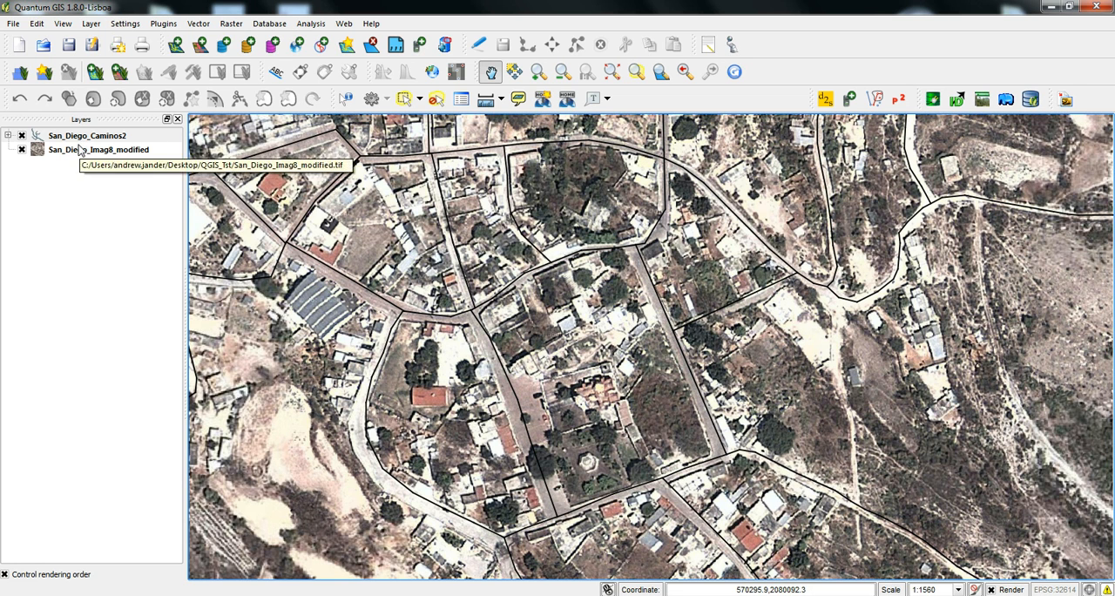
{"action": "mouse_move", "coordinate": [83, 153]}
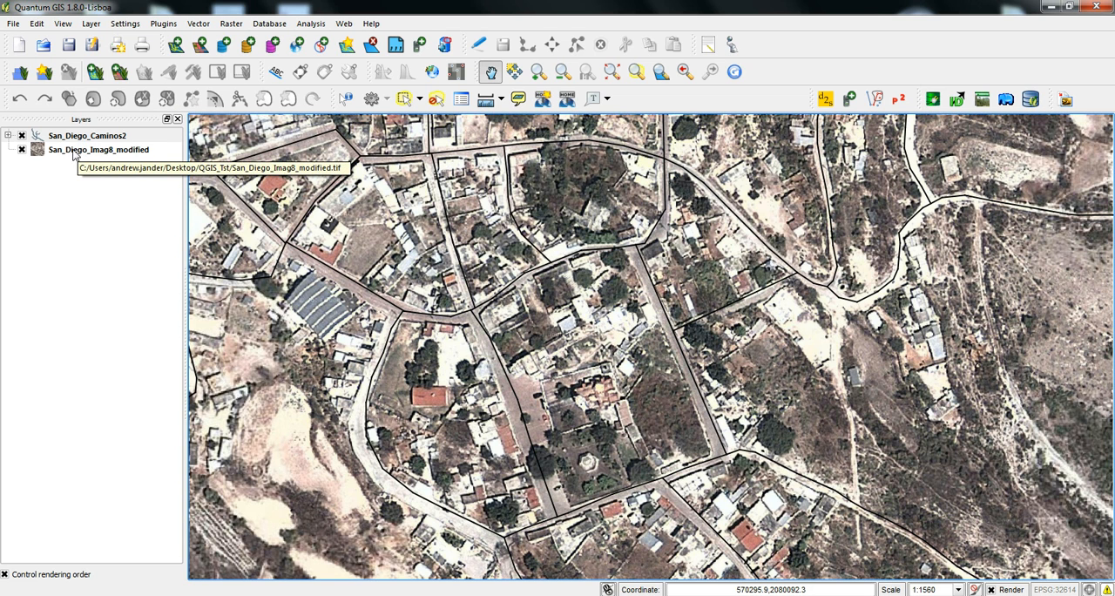
{"action": "right_click", "coordinate": [70, 150]}
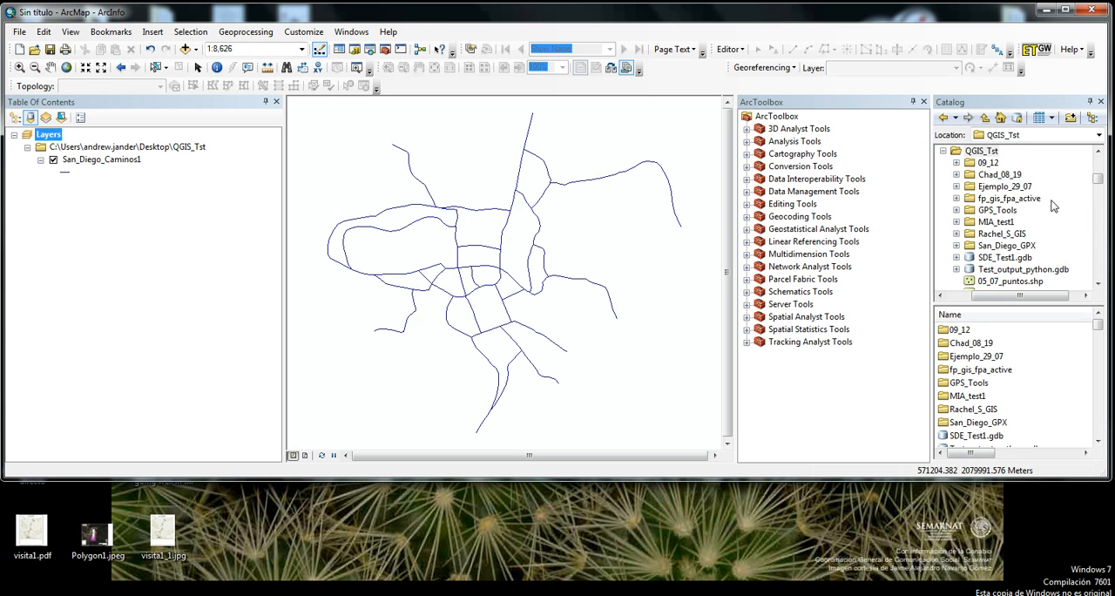
From the QGIS_Tst catalog folder, load San_Diego_Imag8_modified.tif and answer the Create pyramids prompt
{"action": "right_click", "coordinate": [983, 164]}
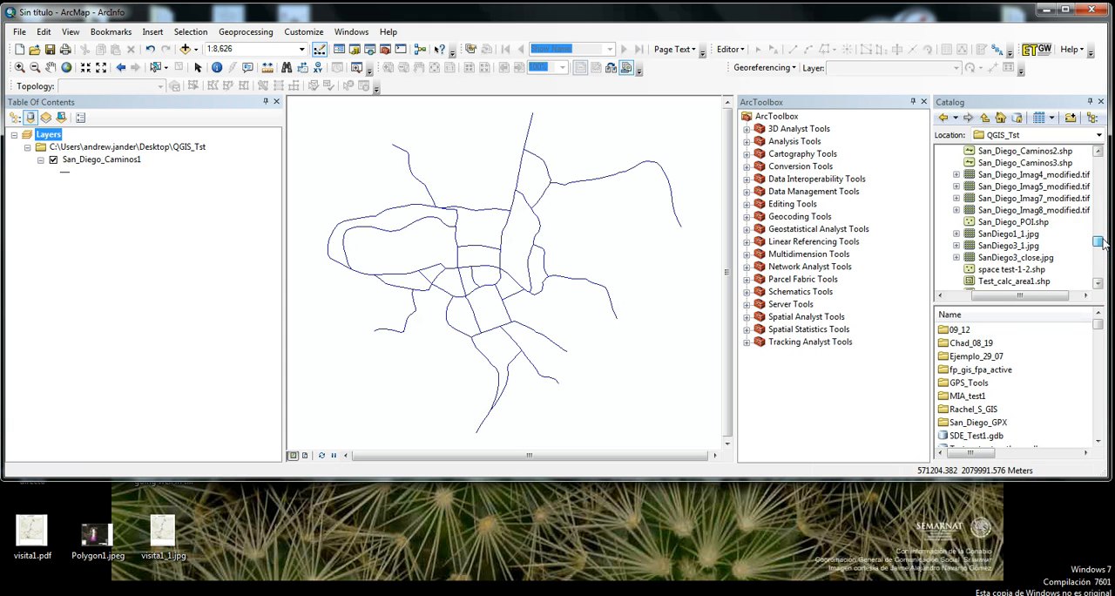
{"action": "double_click", "coordinate": [1033, 209]}
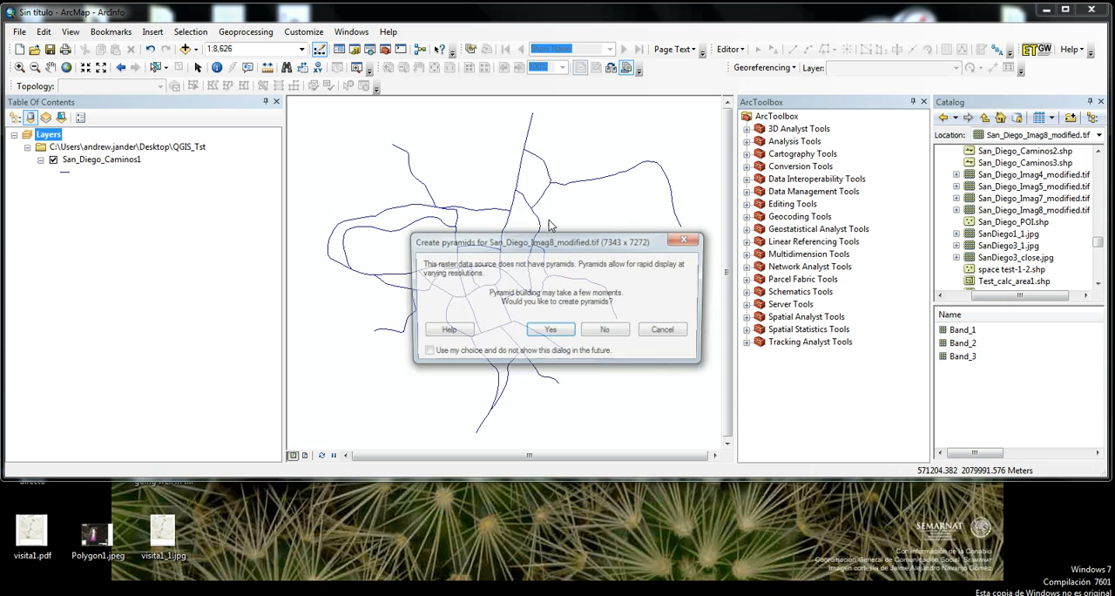
{"action": "left_click", "coordinate": [551, 330]}
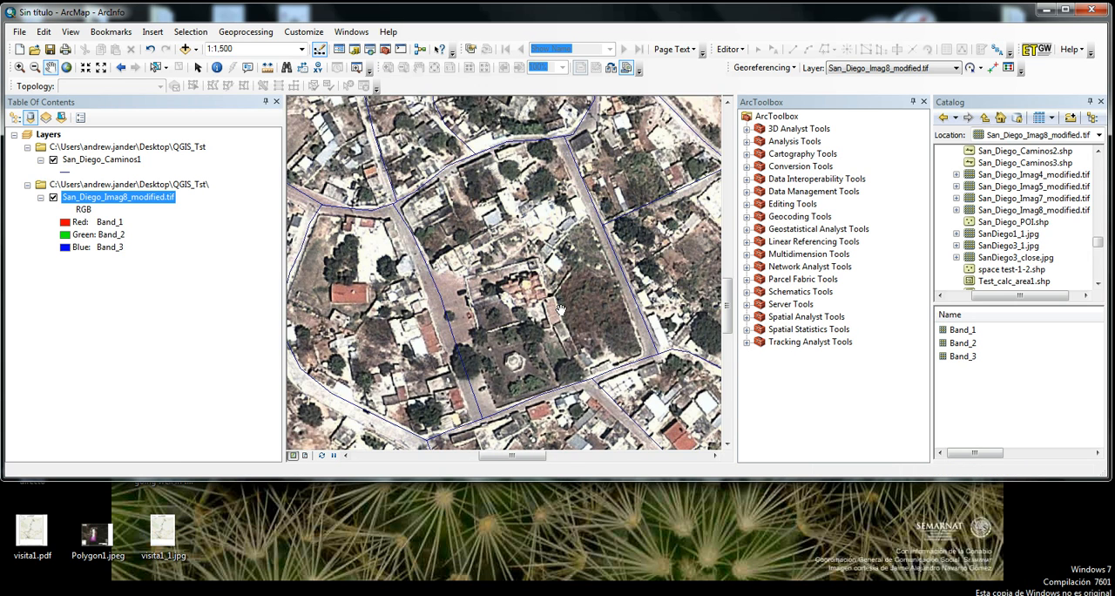
{"action": "left_click_drag", "start_coordinate": [561, 310], "coordinate": [495, 296]}
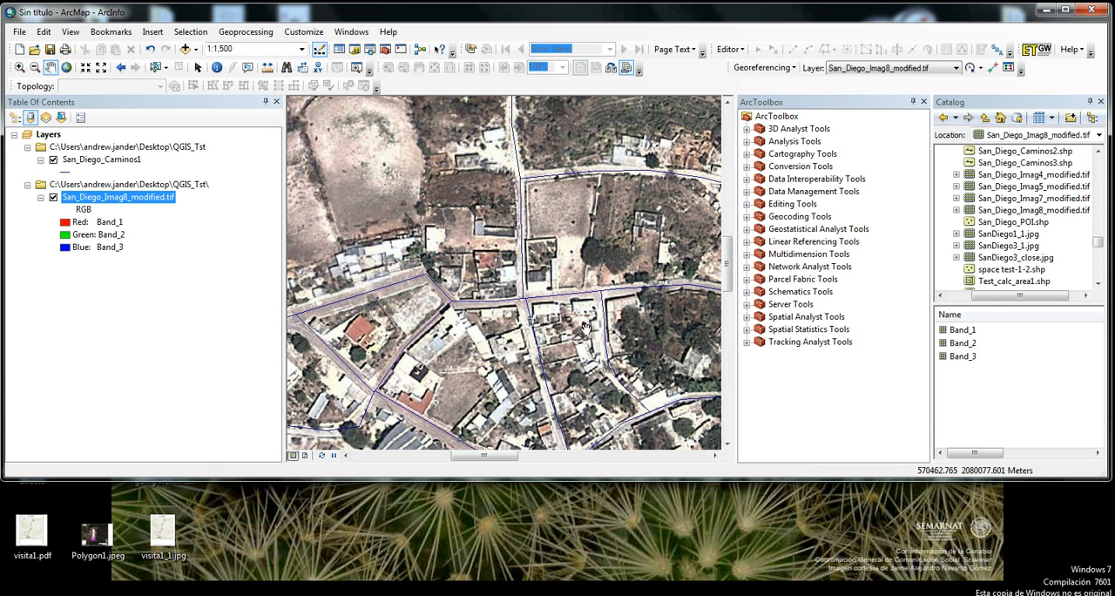
{"action": "left_click_drag", "start_coordinate": [589, 328], "coordinate": [589, 247]}
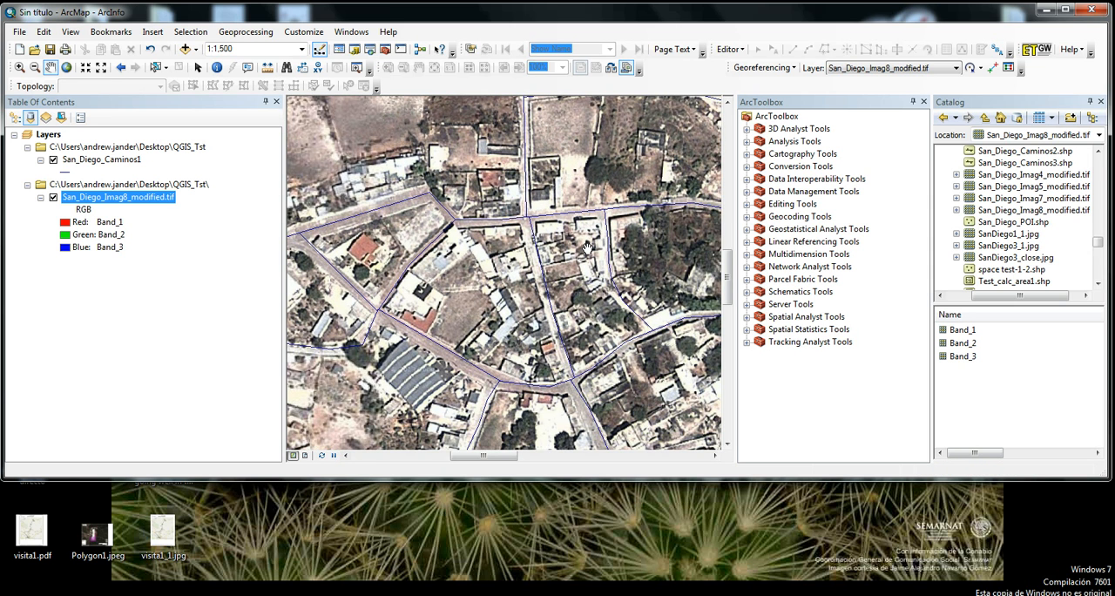